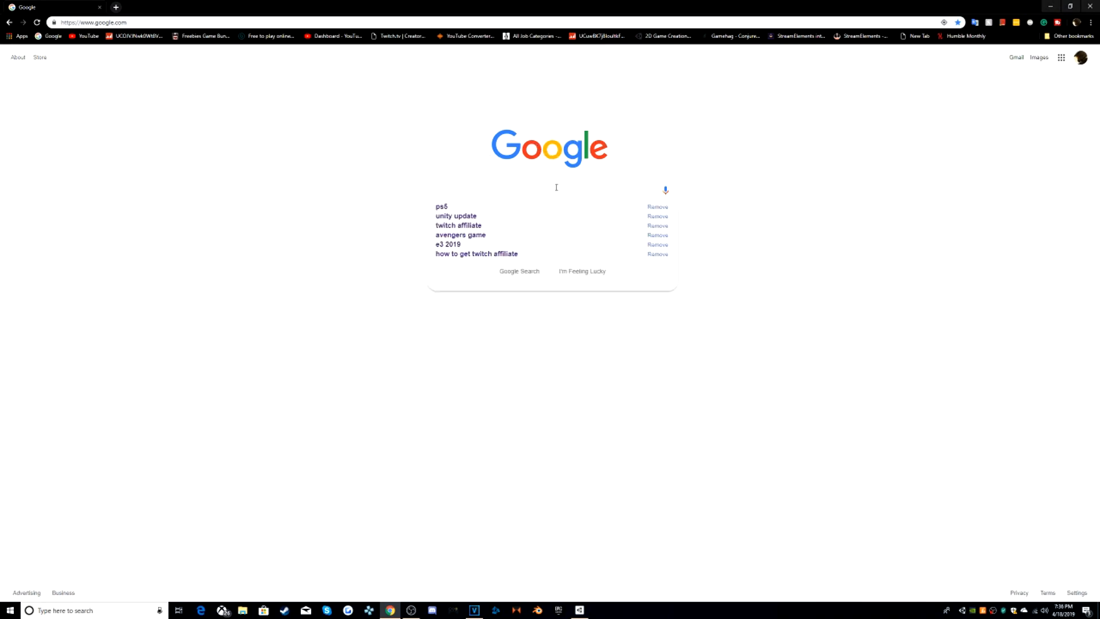
Search Google for 'unity update' using the 'Unit' query suggestion
text(Unity U)
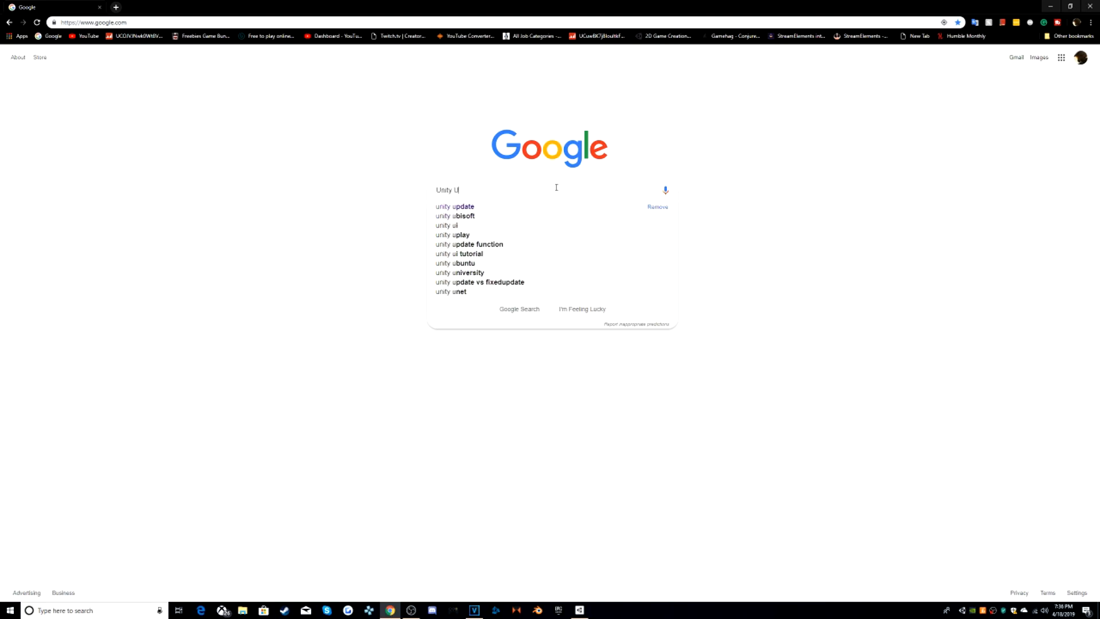
click(454, 206)
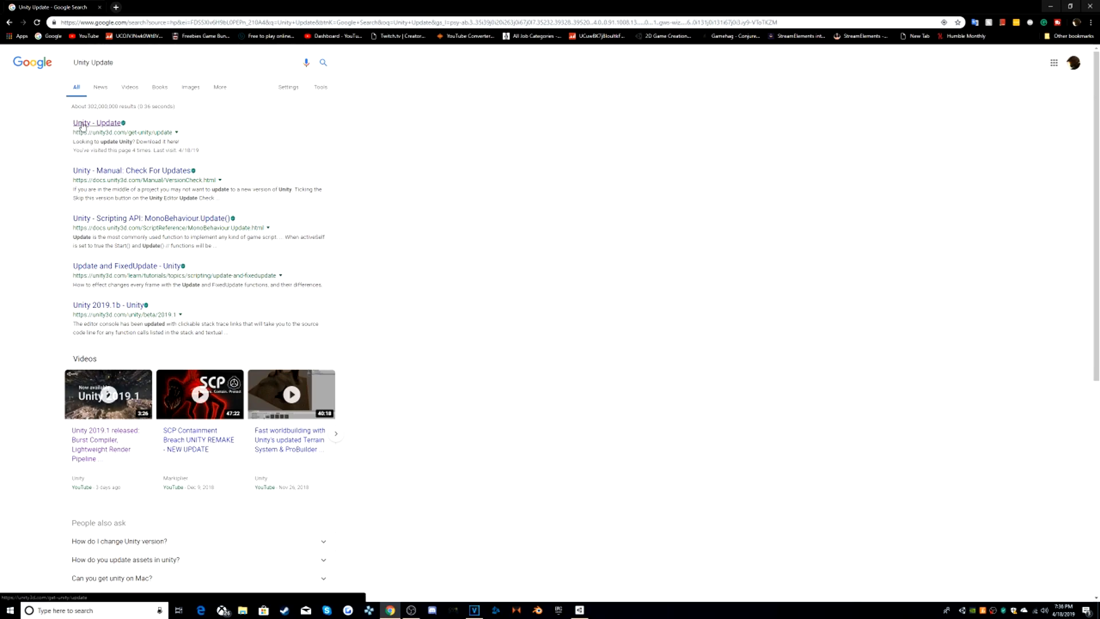
From the Unity Update page, install Unity 2019.1 via Unity Hub and allow the browser to launch it
click(96, 123)
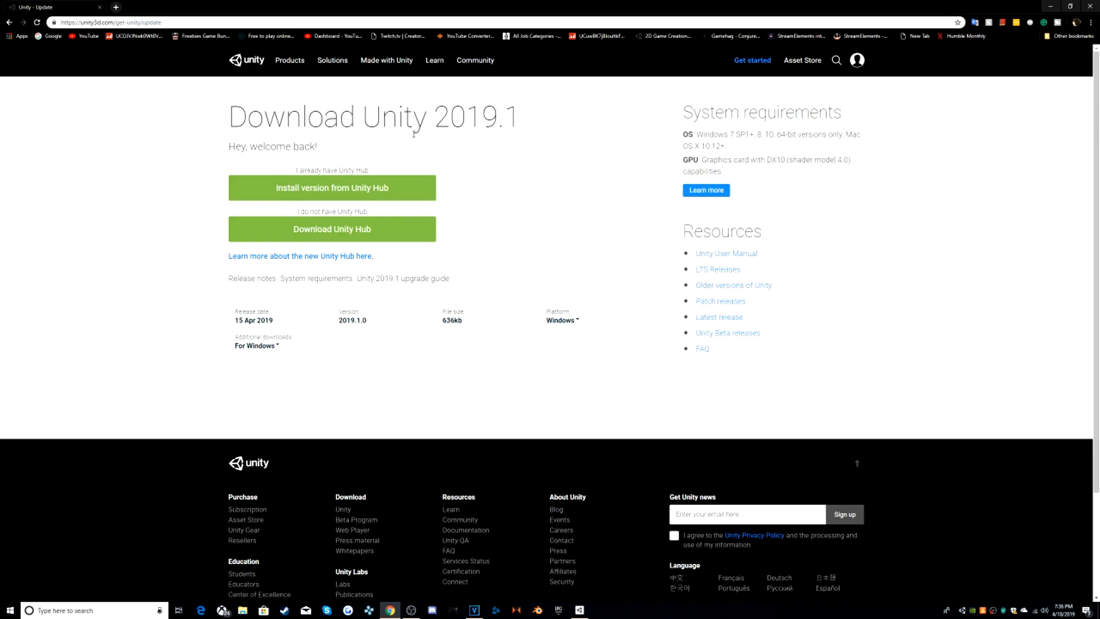
mouse_move(363, 156)
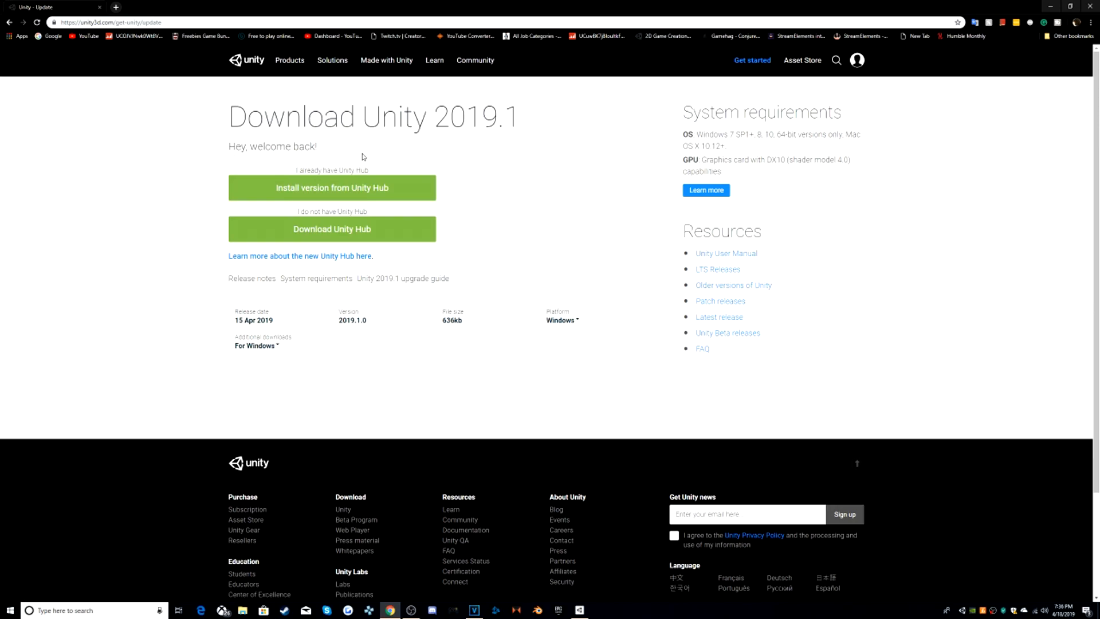
mouse_move(213, 162)
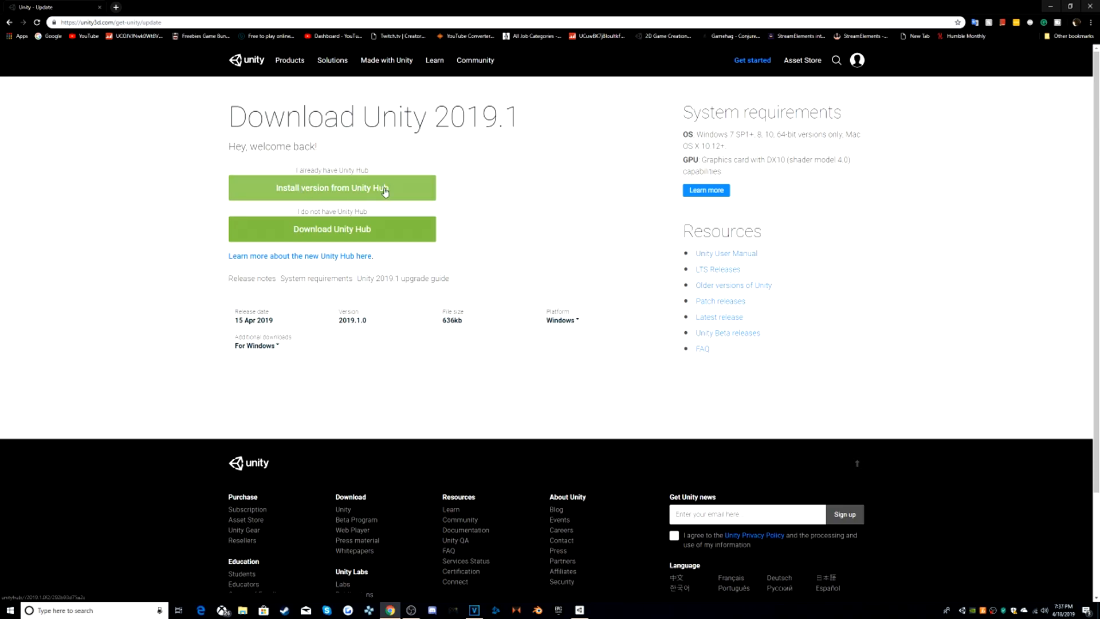
click(332, 188)
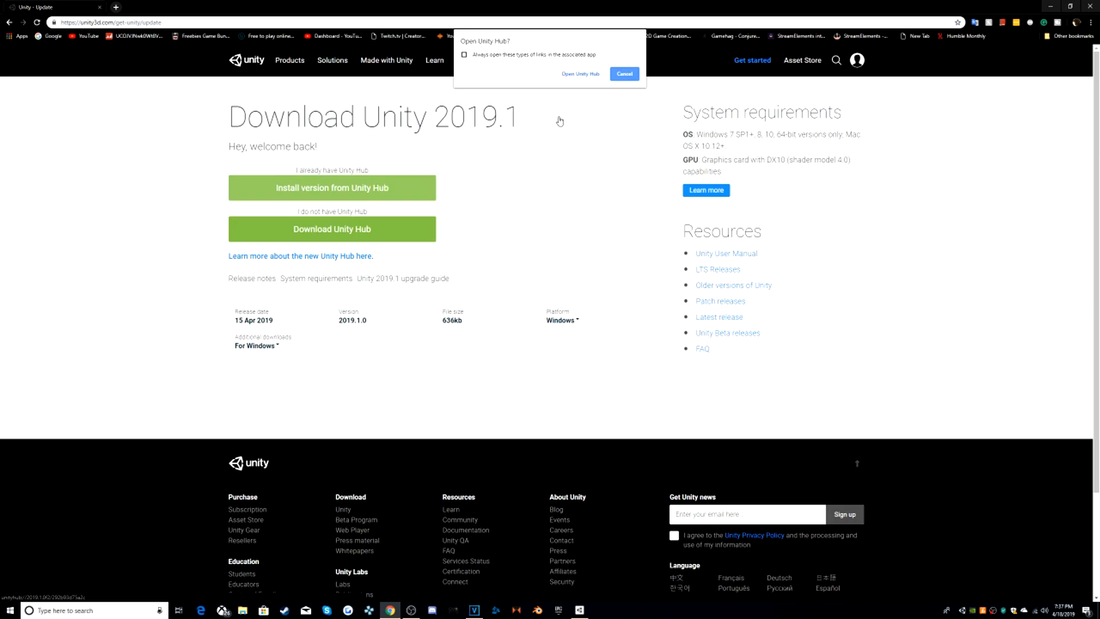
mouse_move(562, 85)
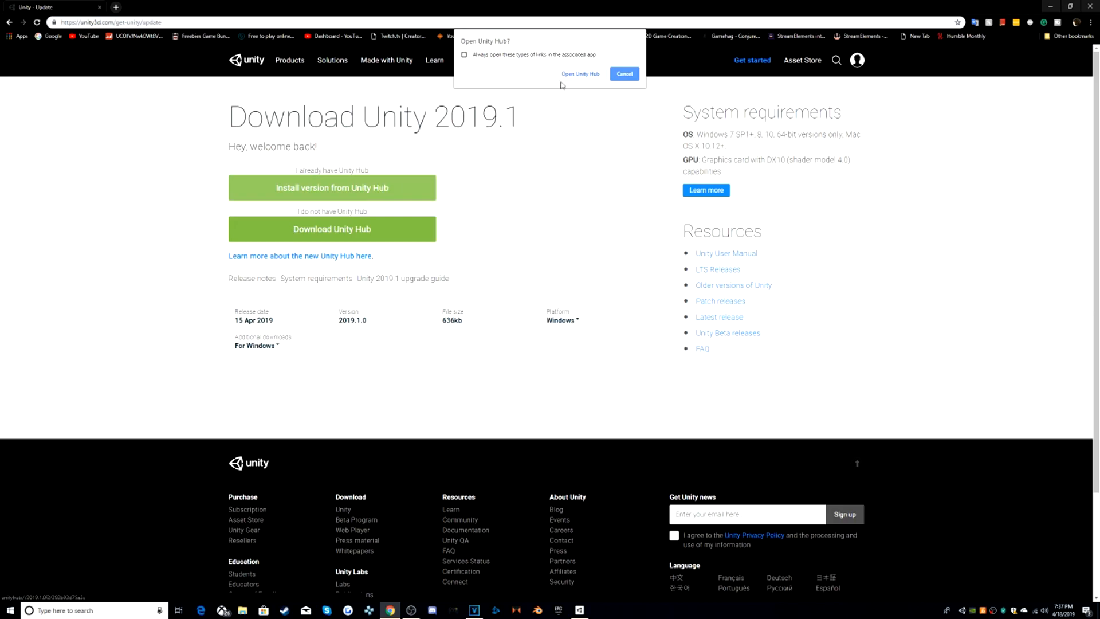
click(624, 74)
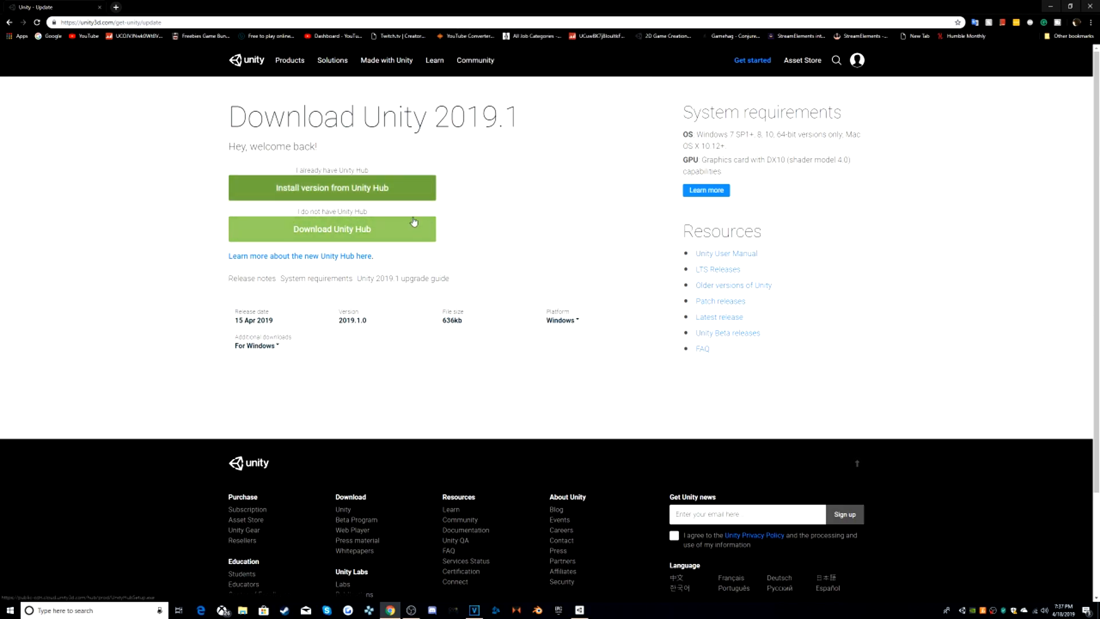
mouse_move(329, 228)
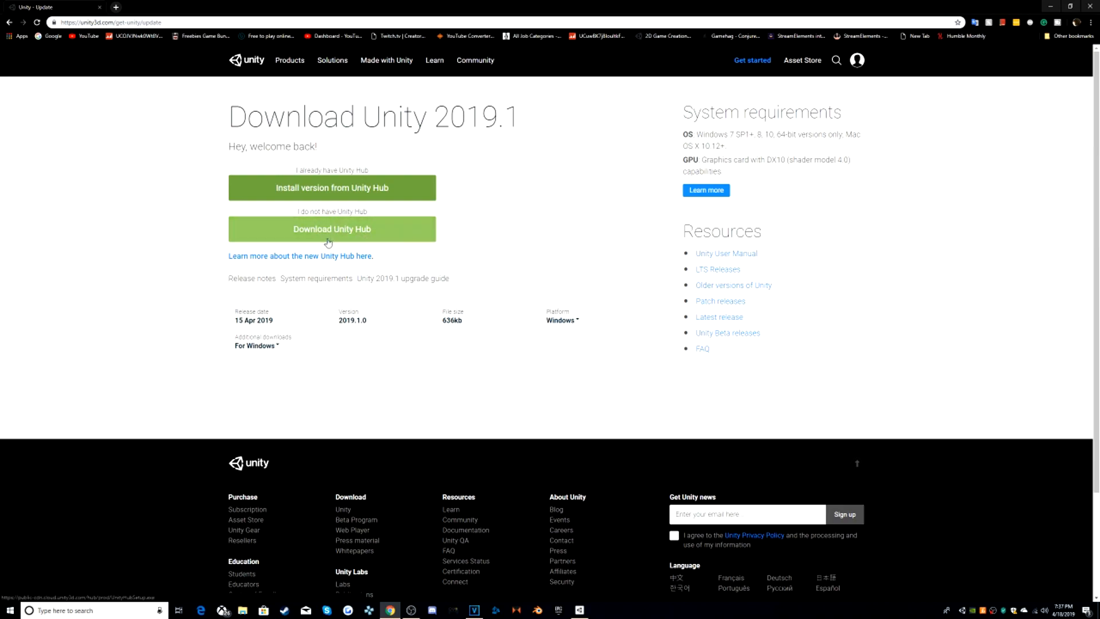
click(332, 229)
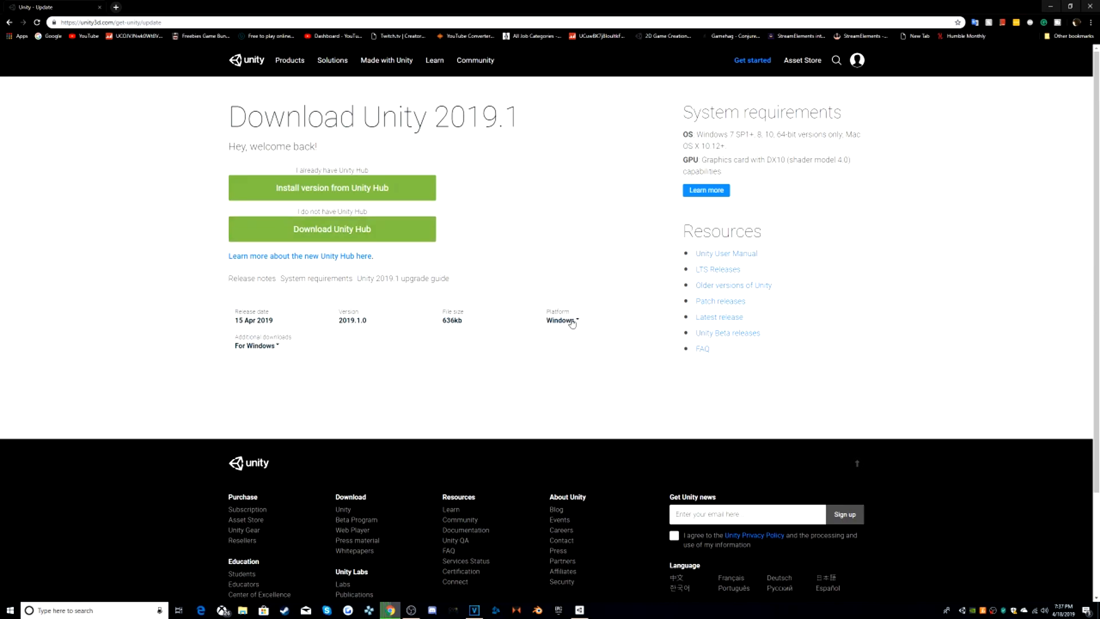
Browse the existing Projects list, then show Tutorial Projects under Learn
click(561, 320)
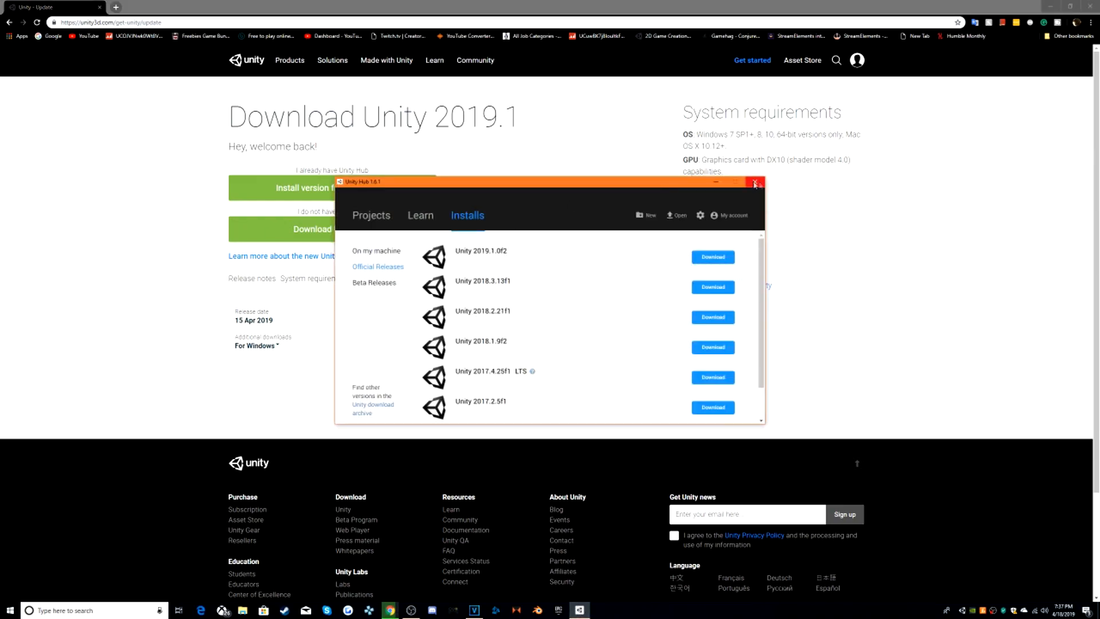
mouse_move(458, 179)
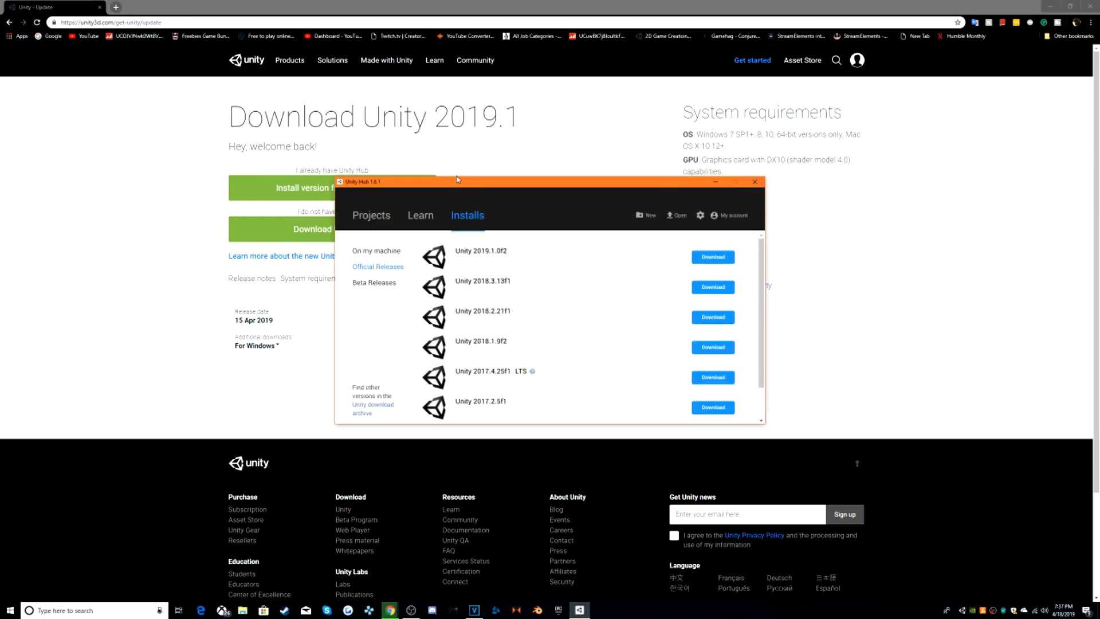
click(371, 215)
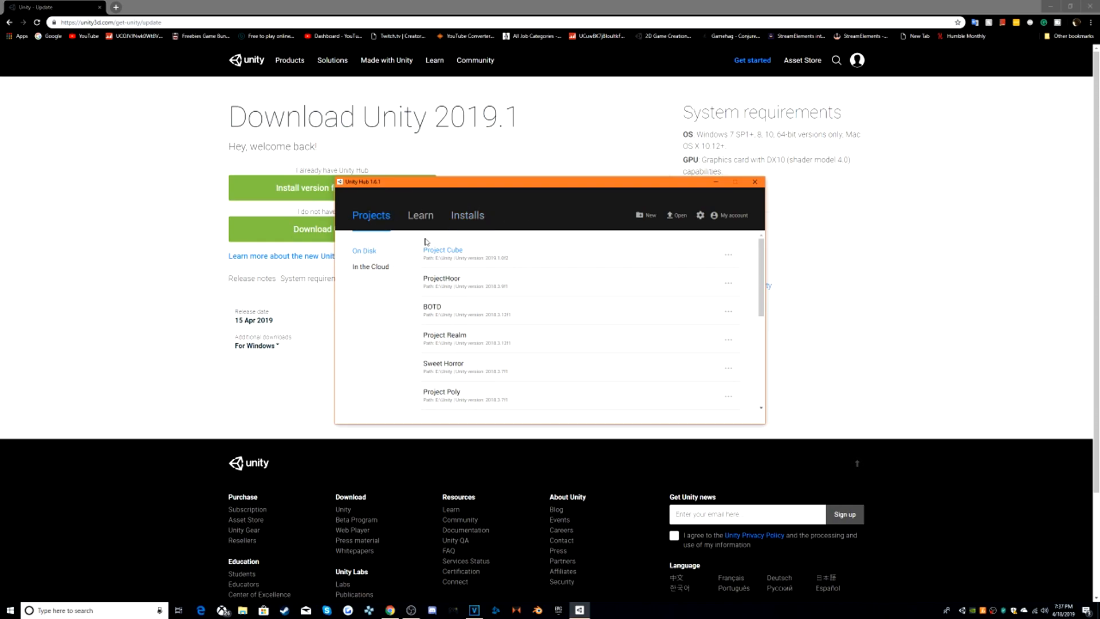
scroll(down, 3)
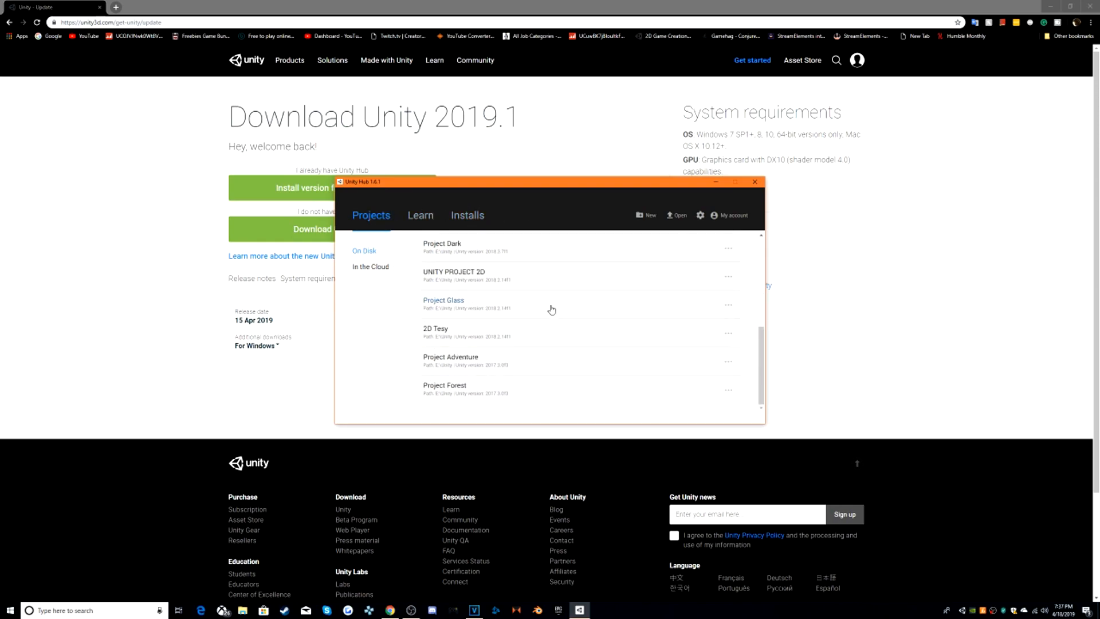
scroll(down, 3)
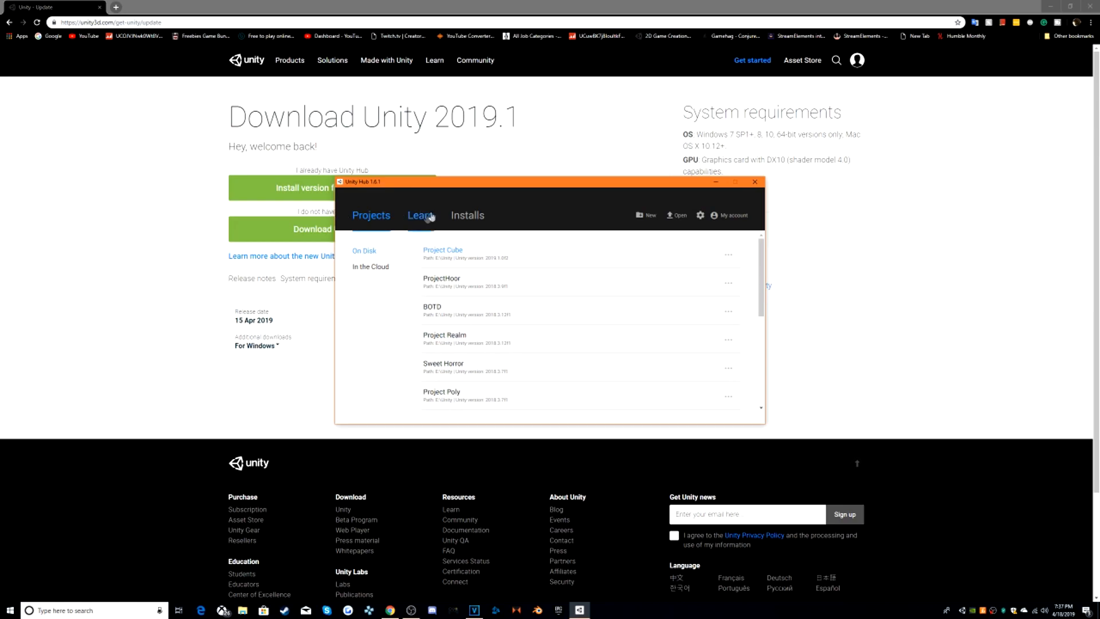
mouse_move(368, 273)
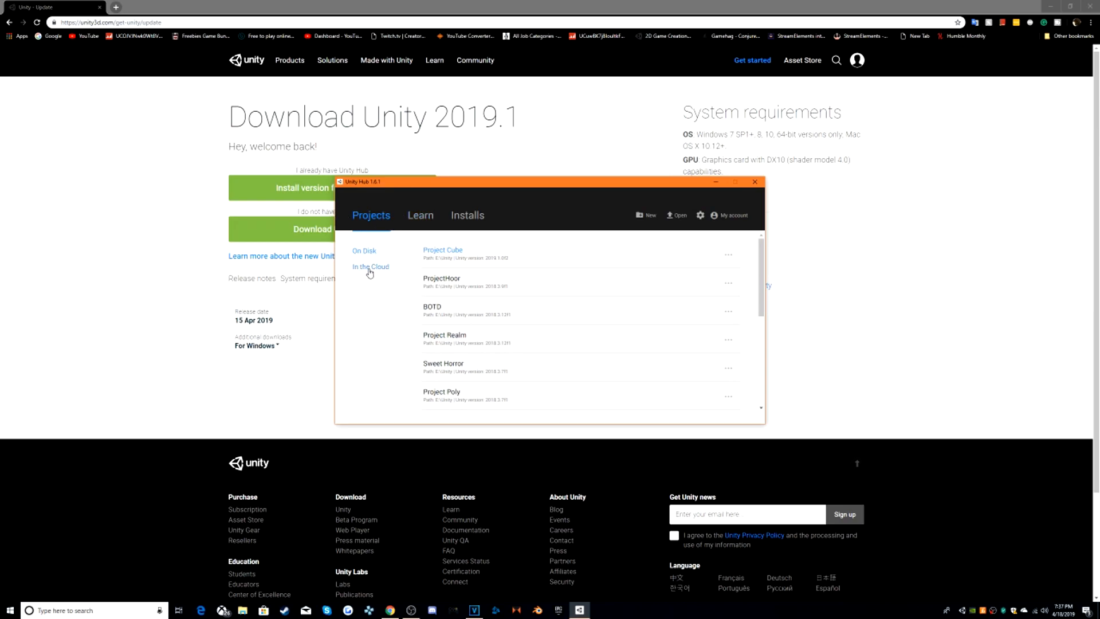
click(420, 215)
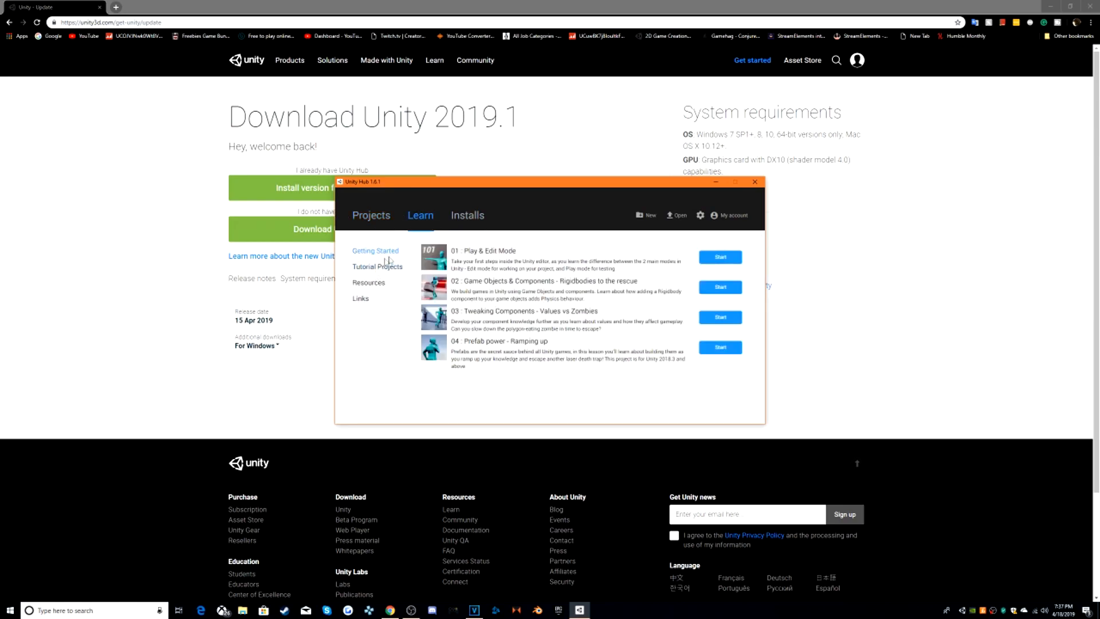
click(377, 266)
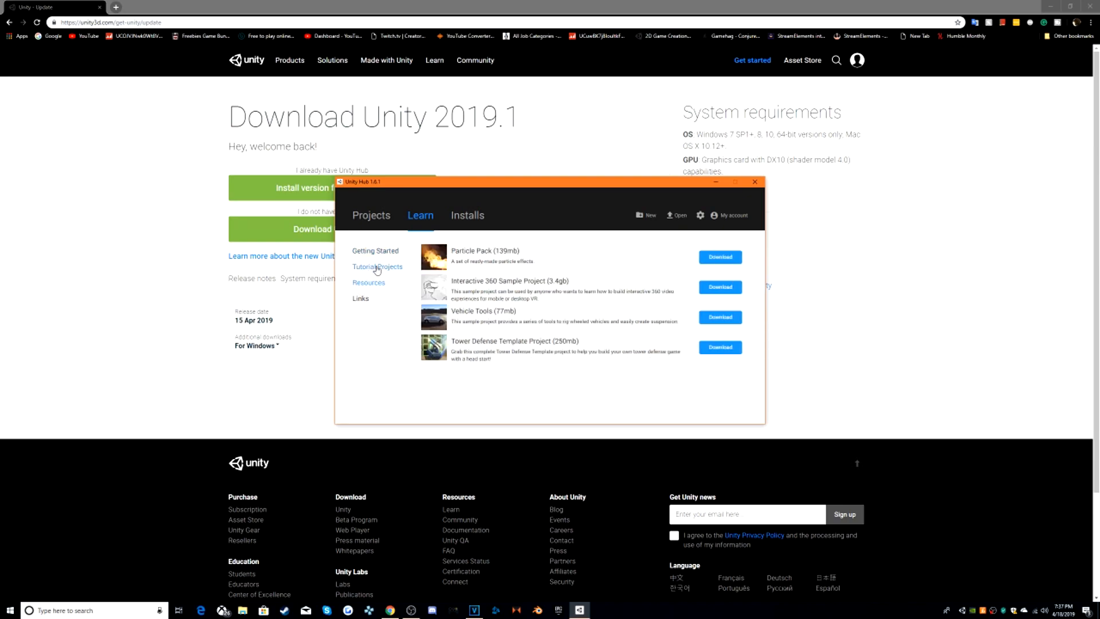
In Installs, check On my machine and Beta Releases, then list Official Releases
click(467, 216)
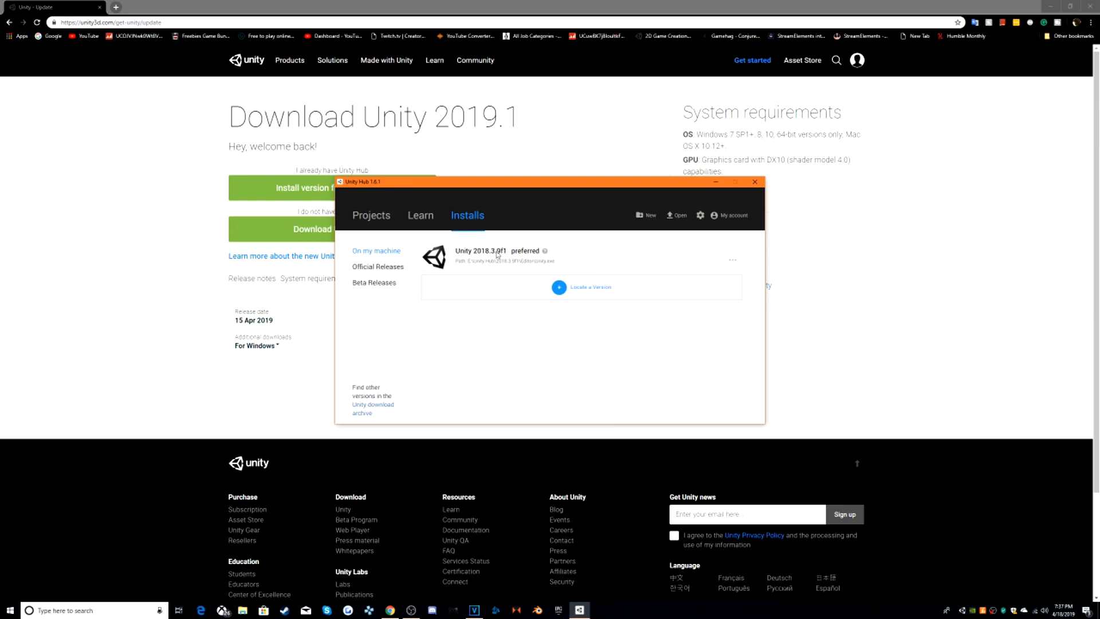
mouse_move(557, 267)
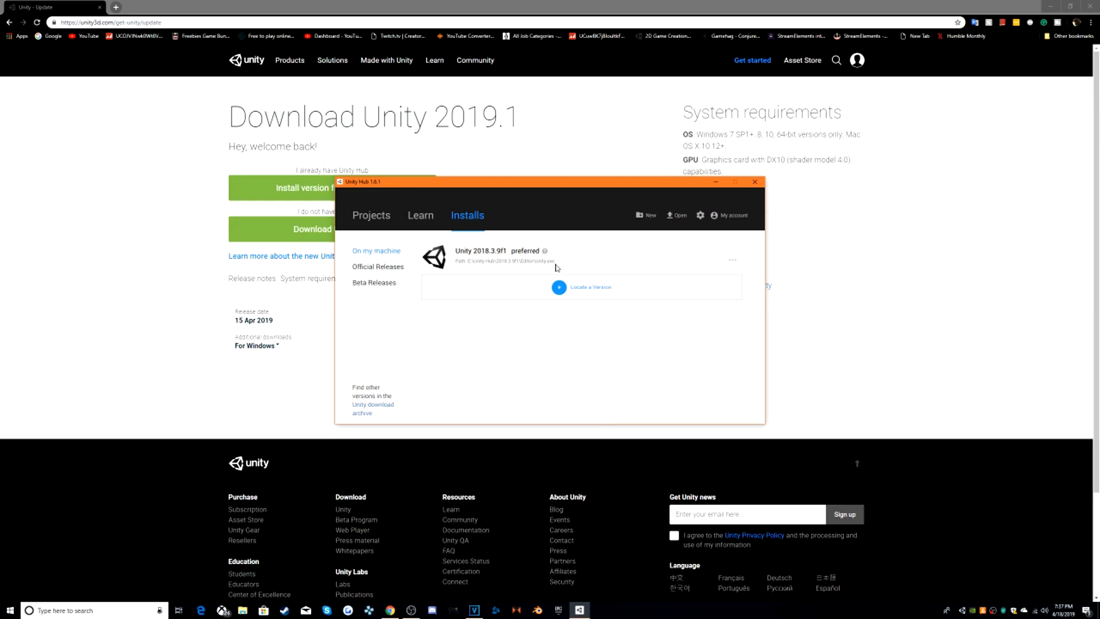
mouse_move(363, 279)
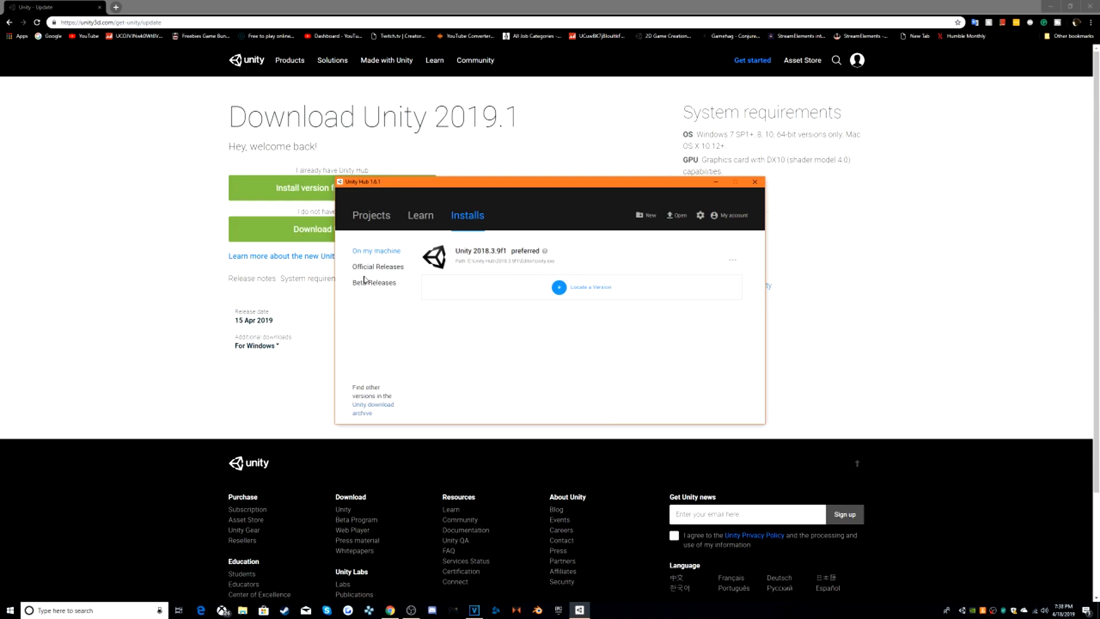
mouse_move(349, 398)
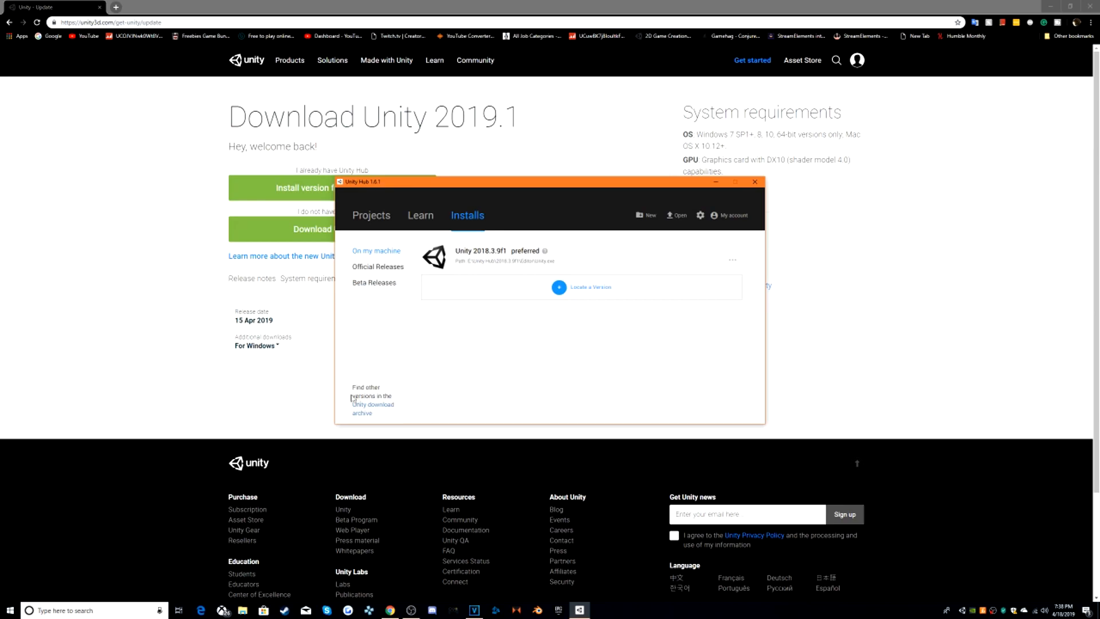
mouse_move(374, 284)
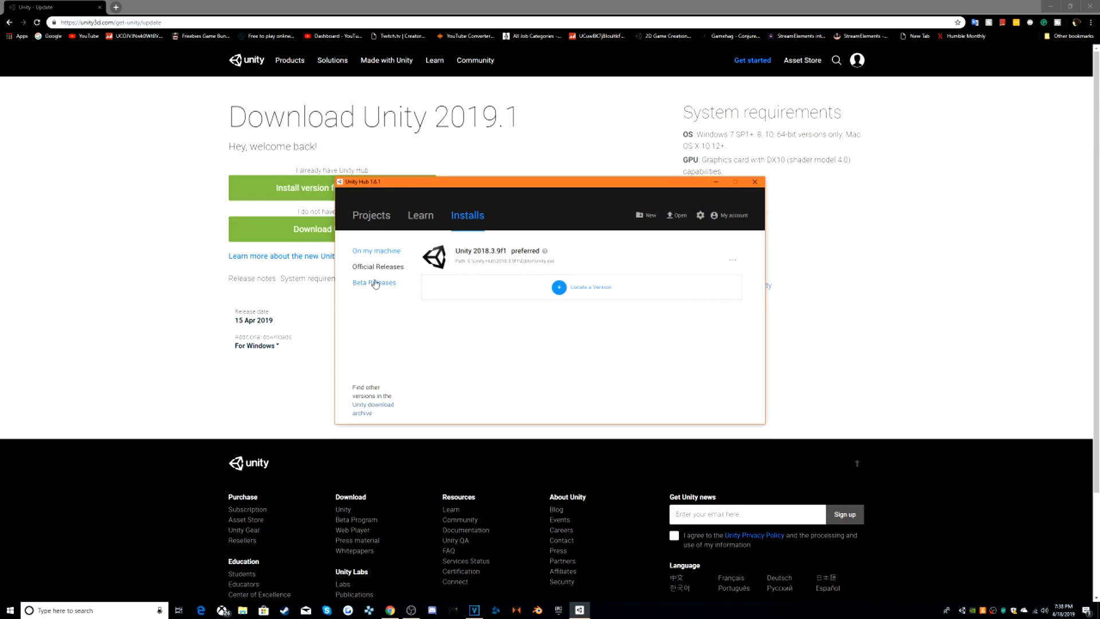
click(374, 282)
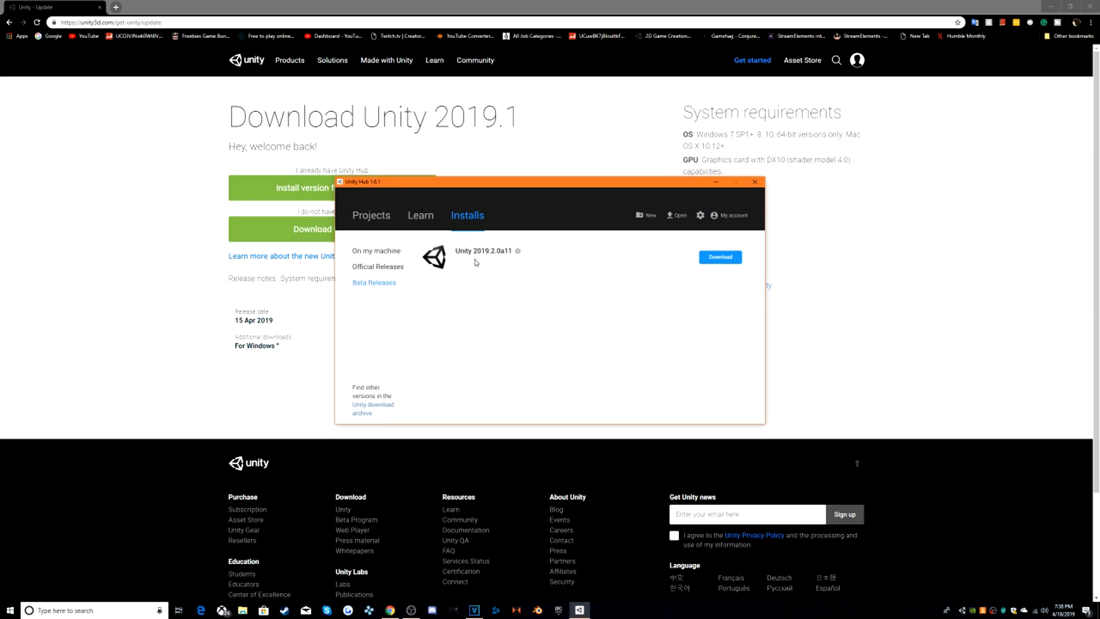
mouse_move(376, 268)
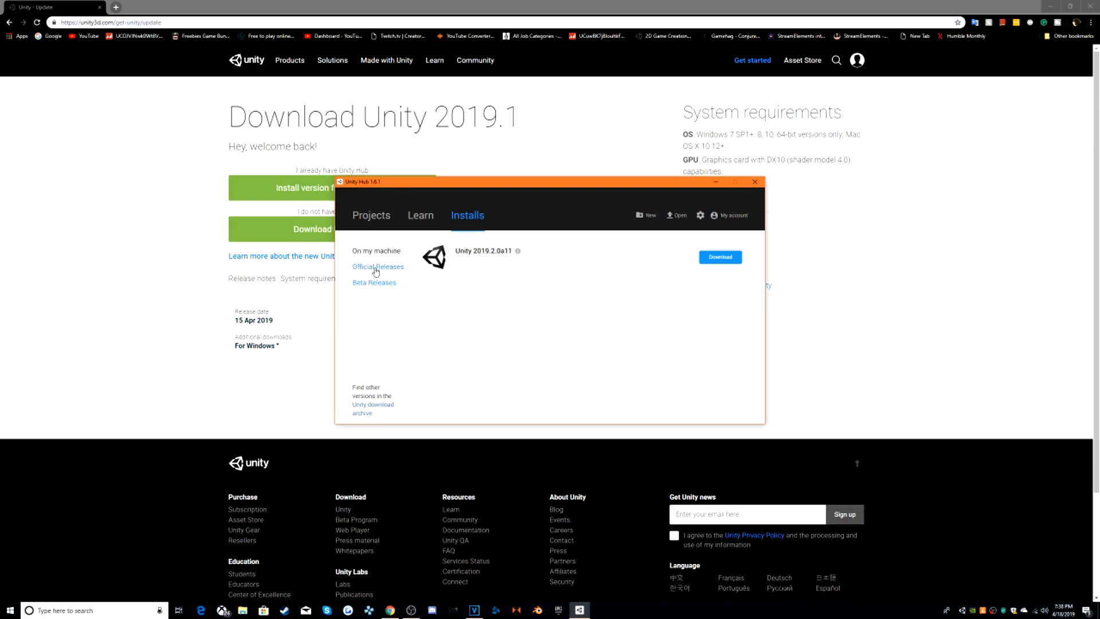
click(377, 267)
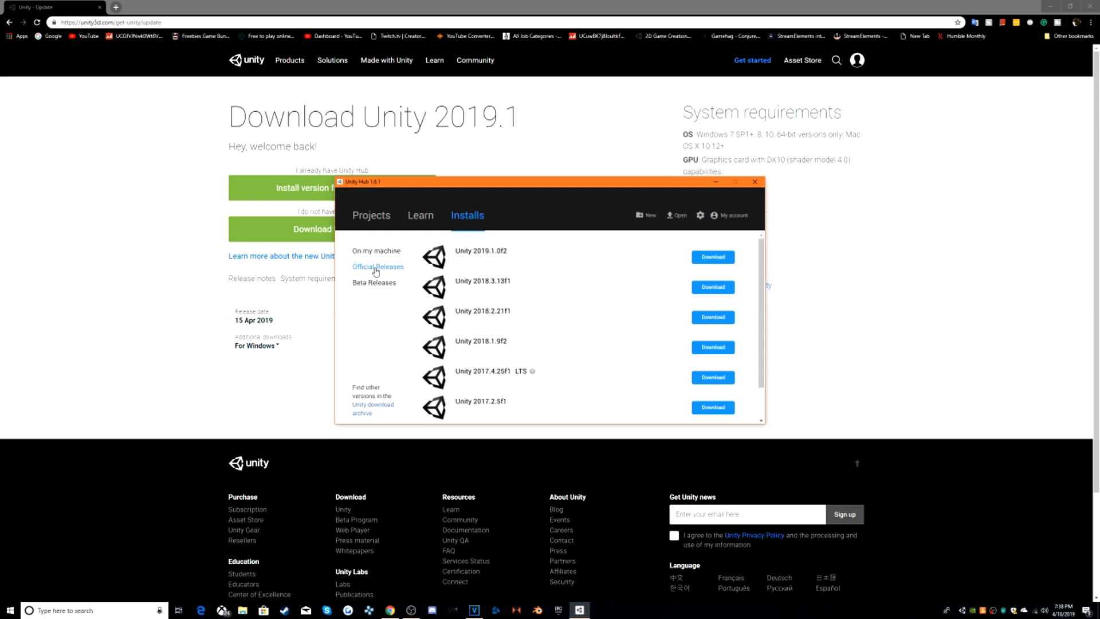
scroll(down, 3)
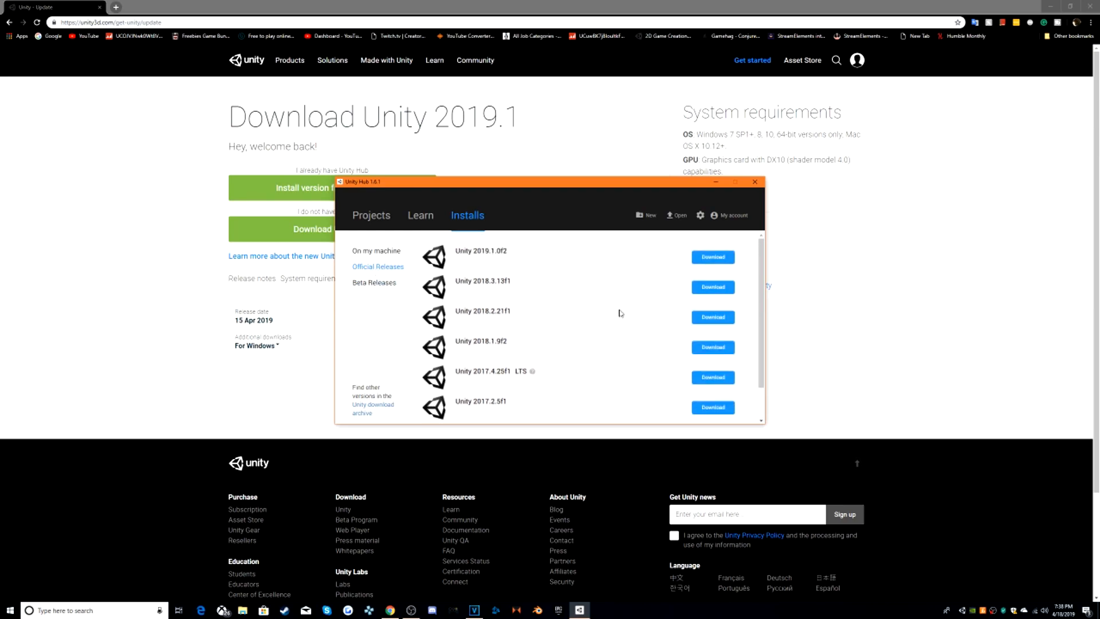
mouse_move(716, 260)
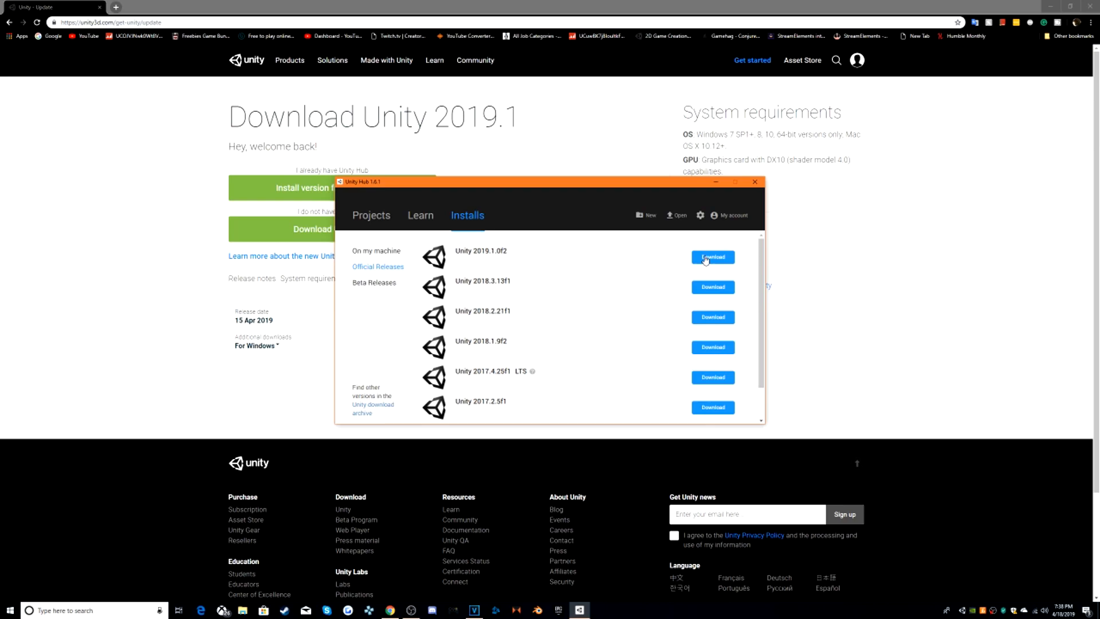
Download Unity 2019.1.0f2 with only the editor selected and no extra build components
click(713, 258)
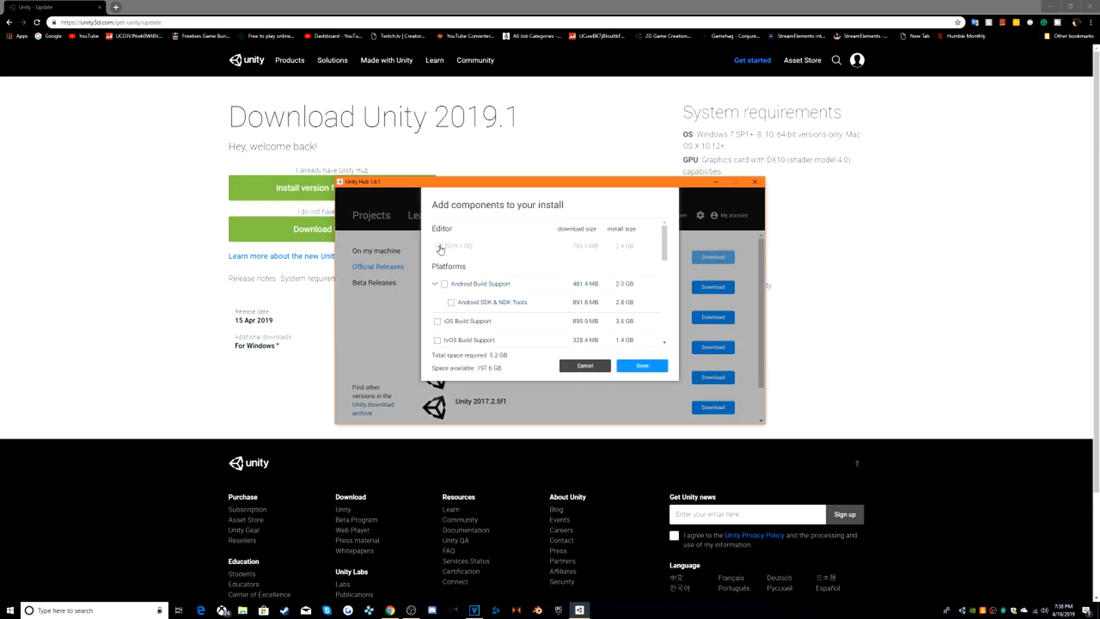
click(439, 246)
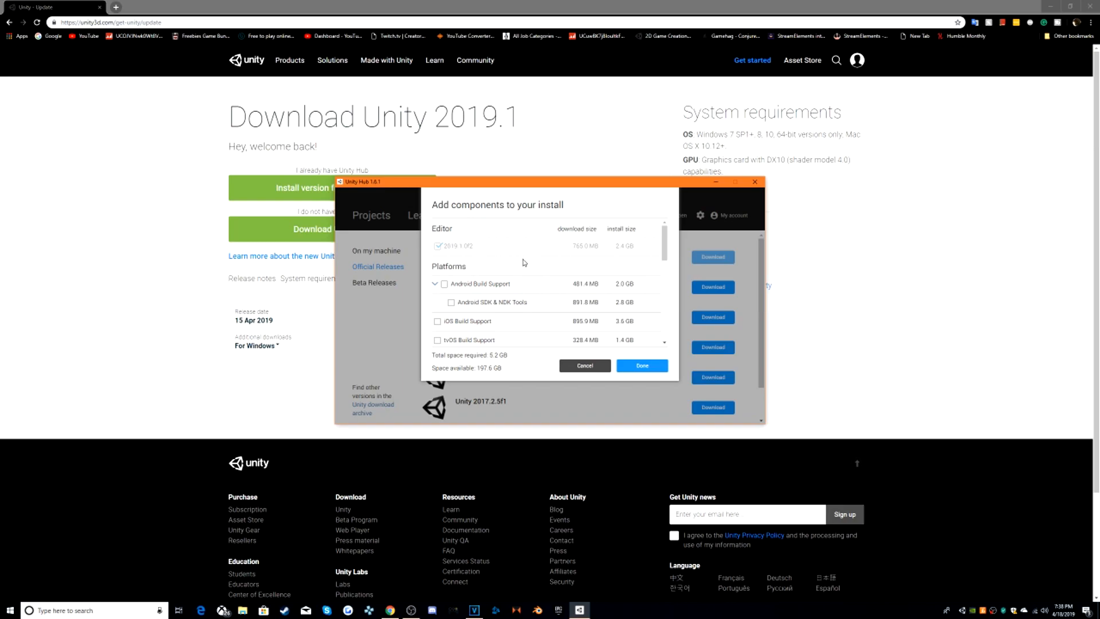
scroll(down, 3)
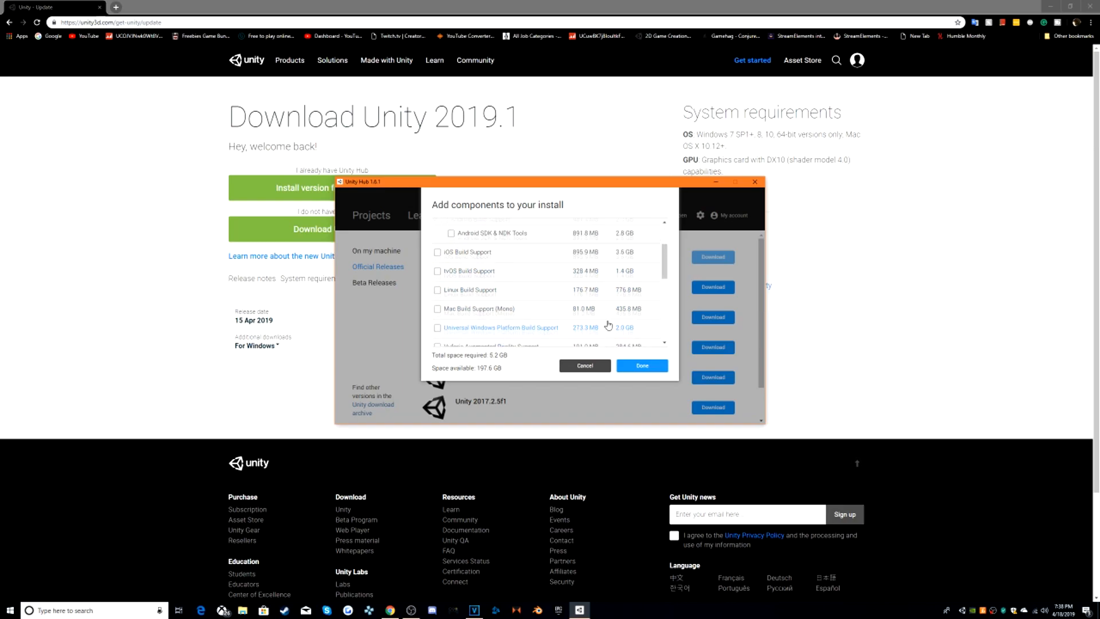
scroll(down, 3)
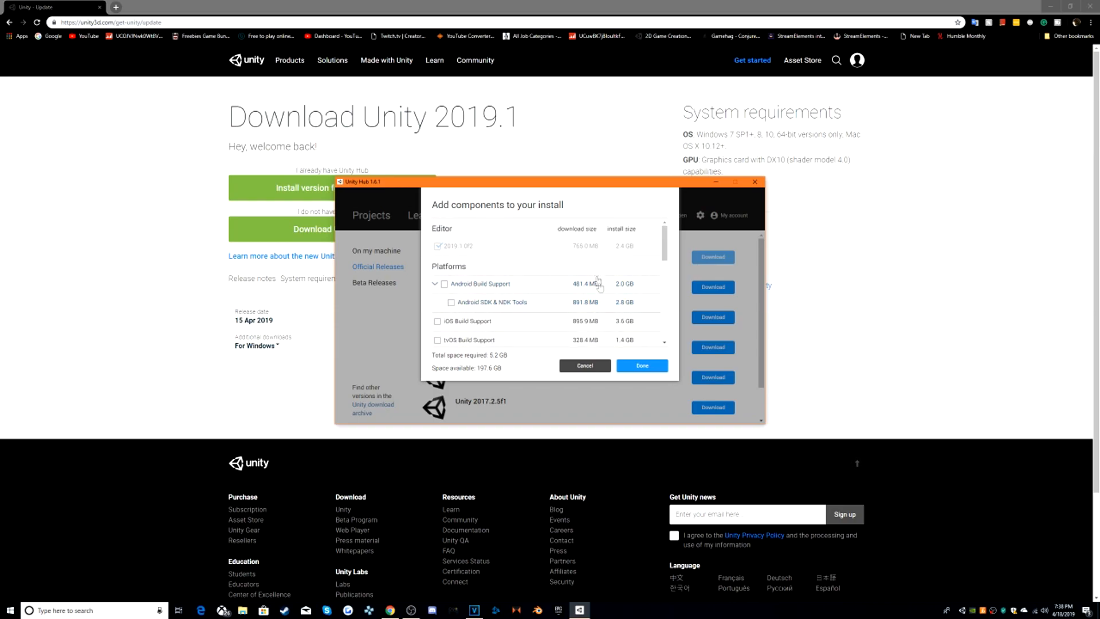
scroll(down, 3)
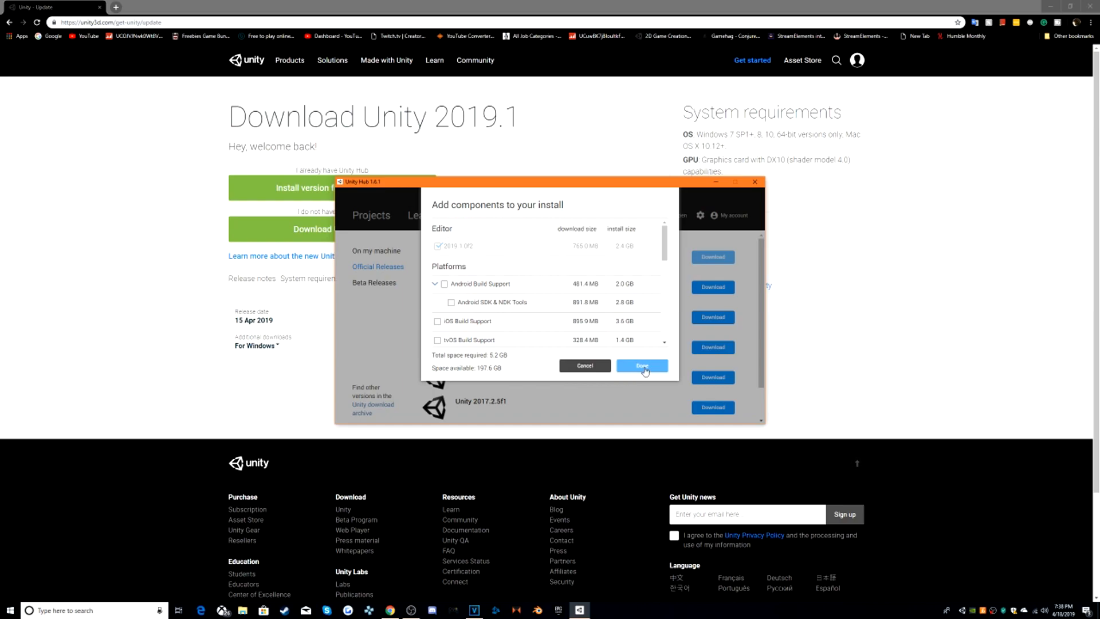
click(642, 365)
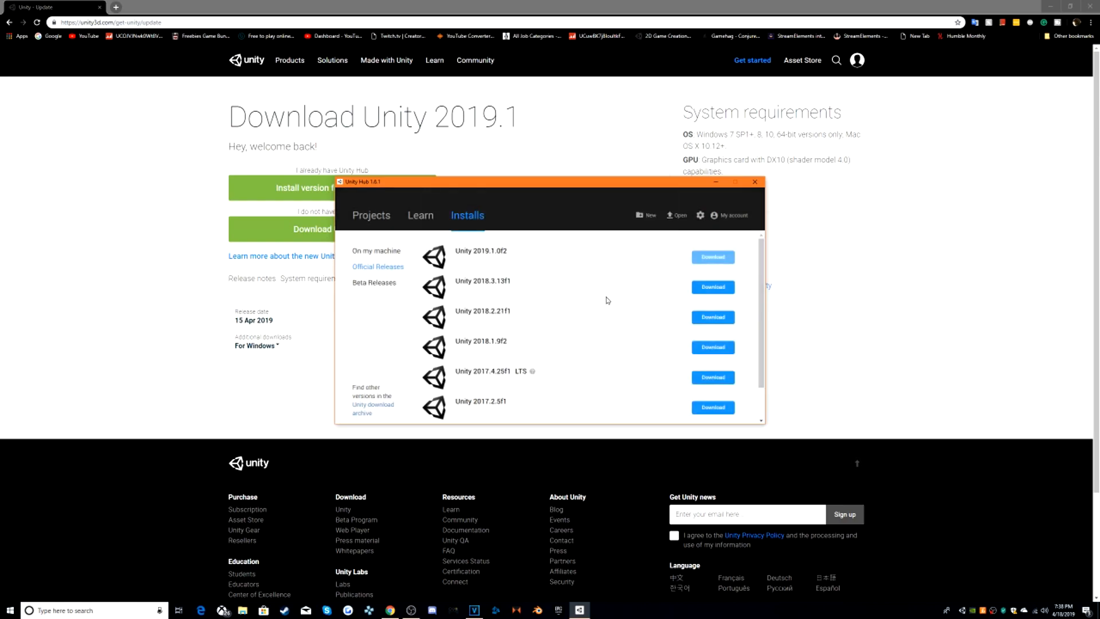
Check the Unity 2019.1.0f2 entry while its download and install run
click(713, 256)
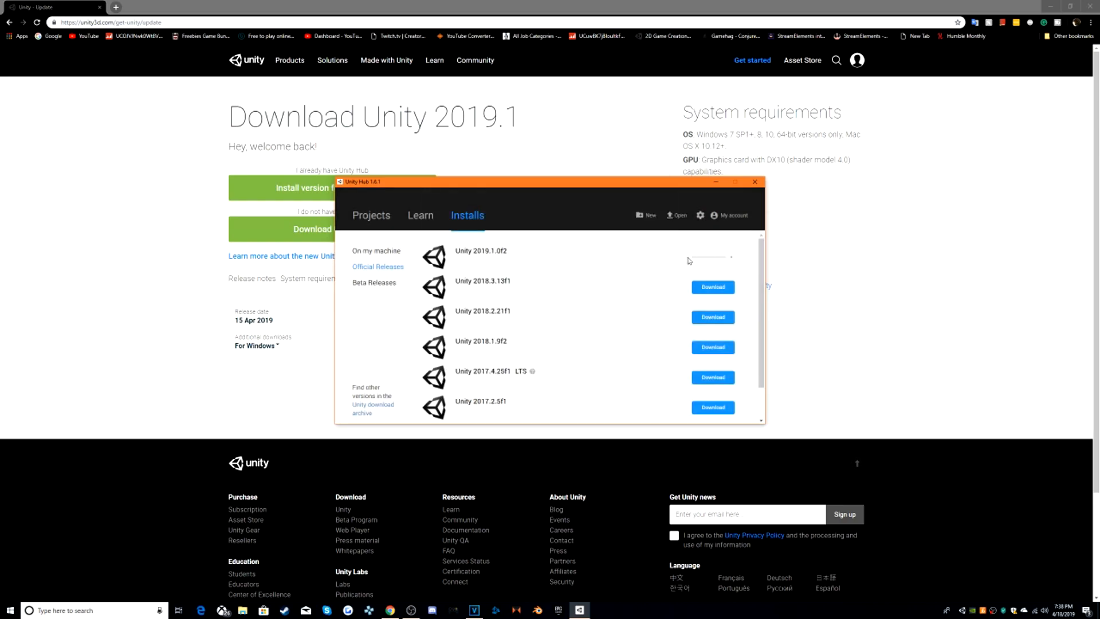
mouse_move(722, 265)
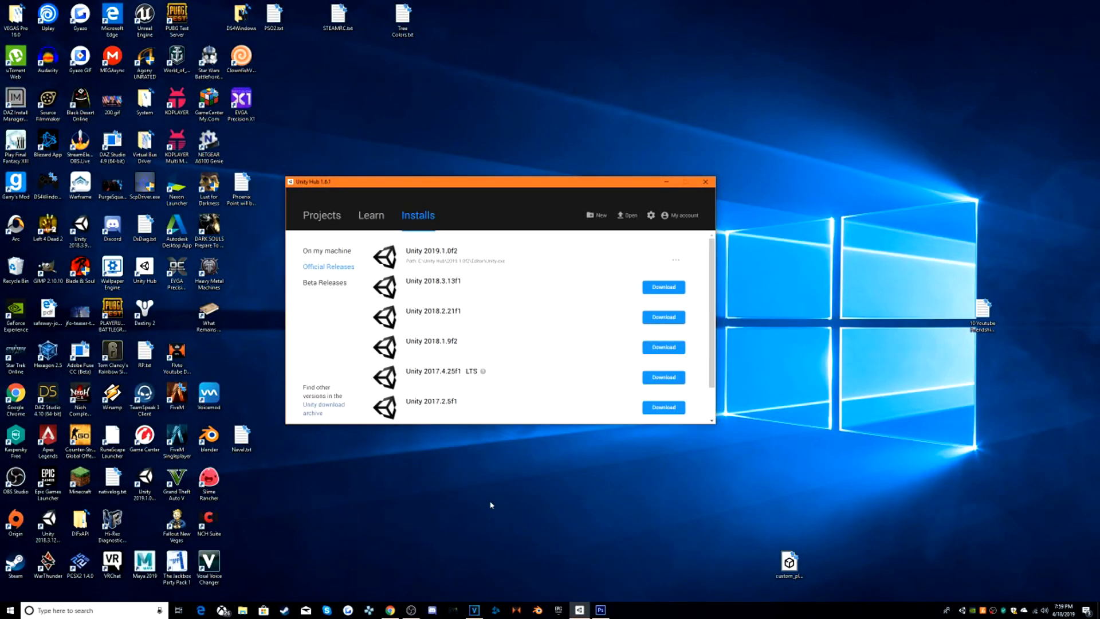
mouse_move(498, 271)
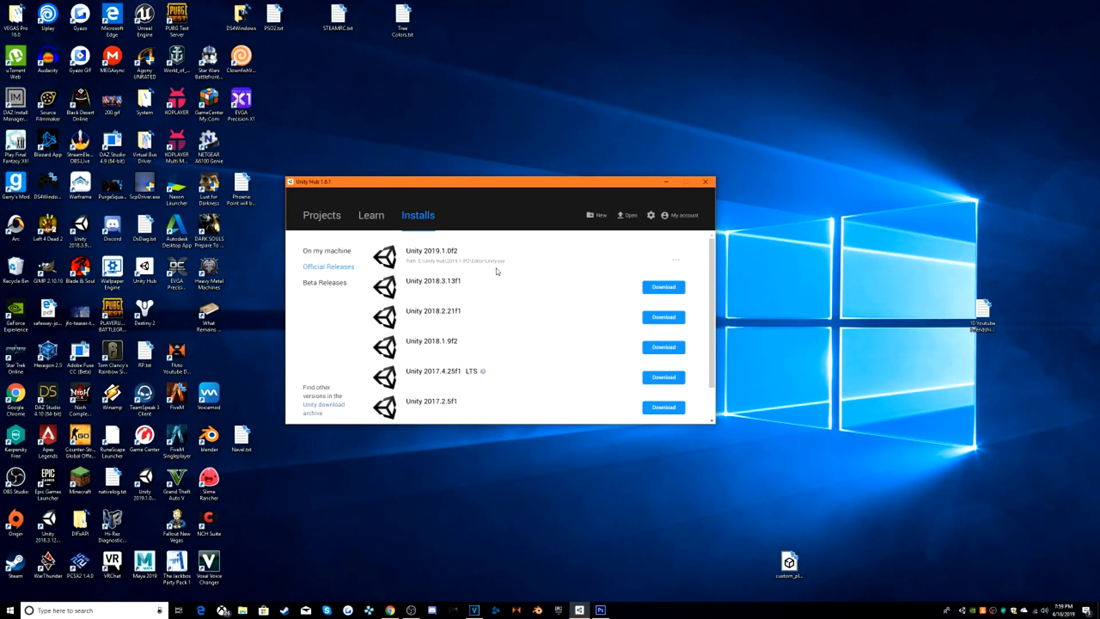
mouse_move(566, 259)
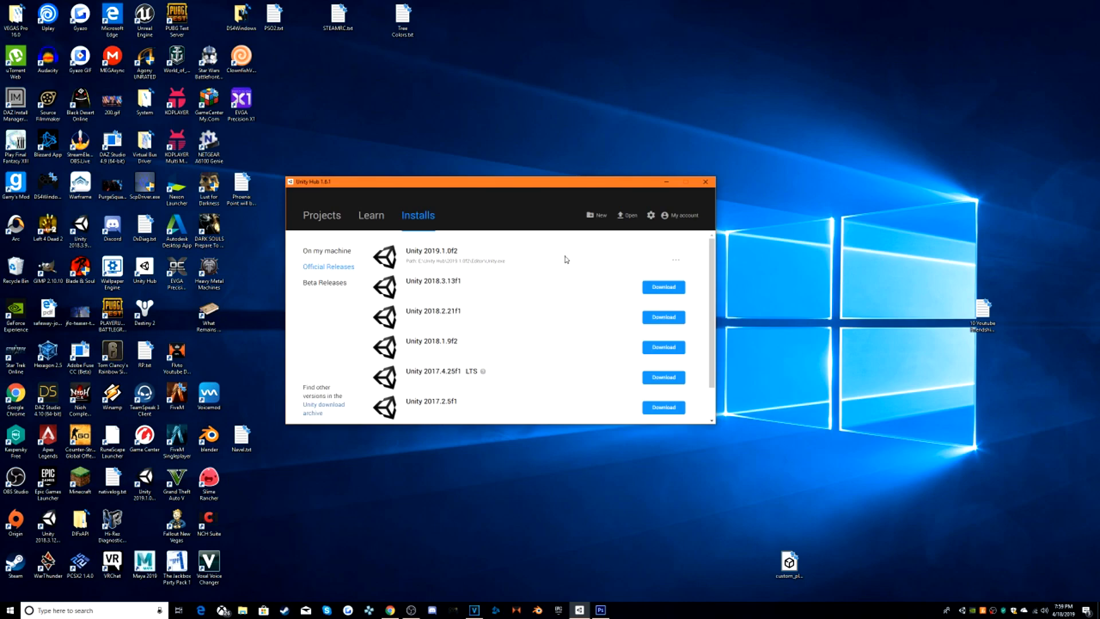
mouse_move(317, 253)
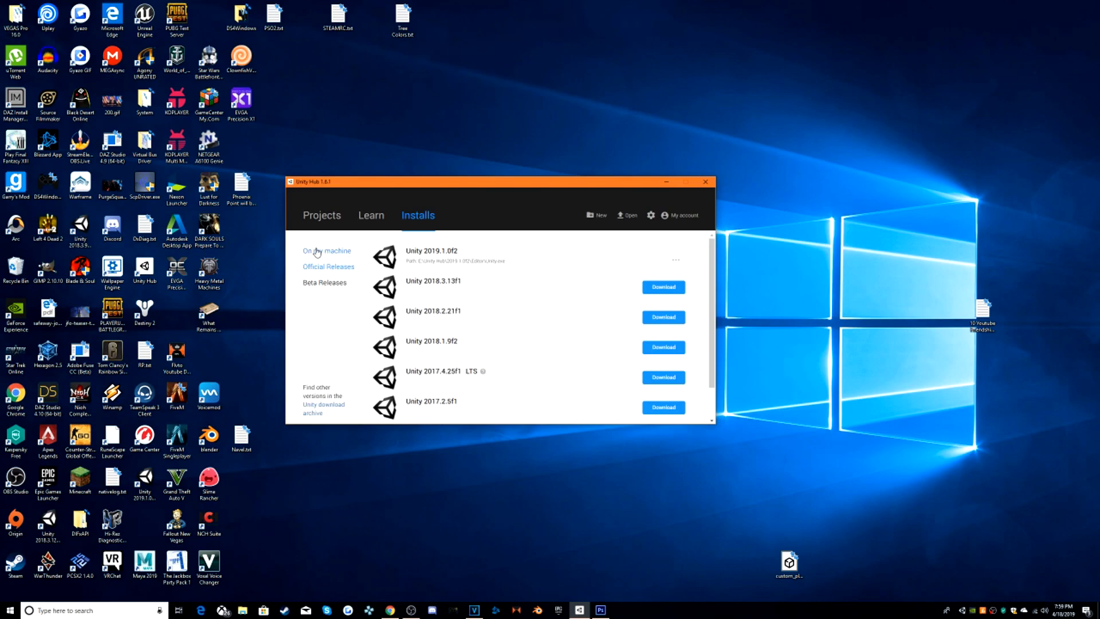
mouse_move(329, 257)
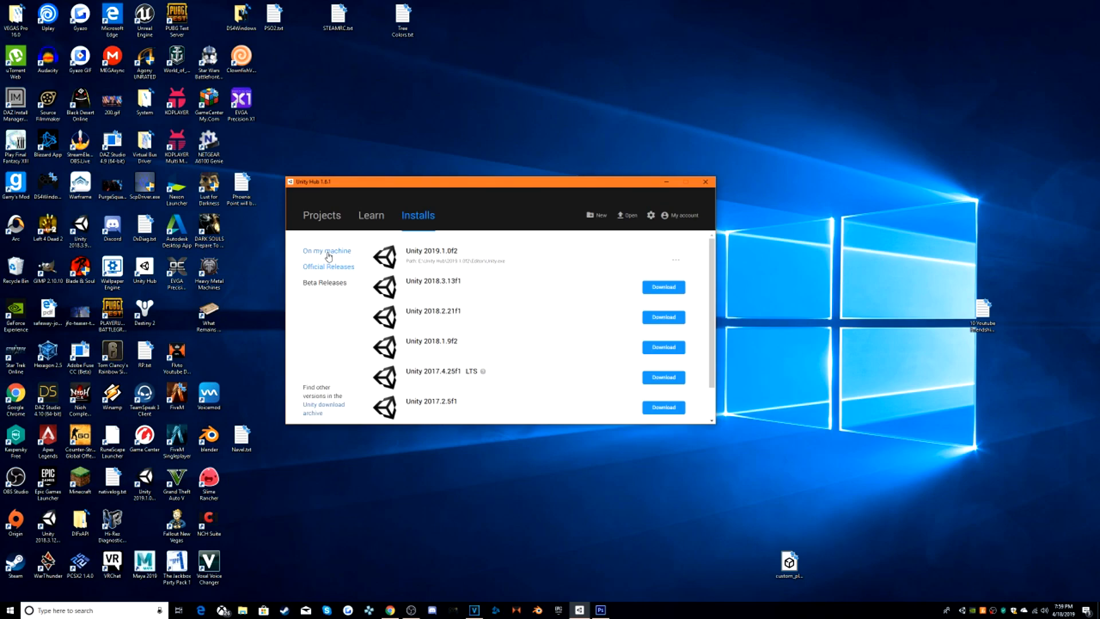
Under On my machine, set Unity 2019.1.0f2 as the preferred version over 2018.3.9f1
click(327, 250)
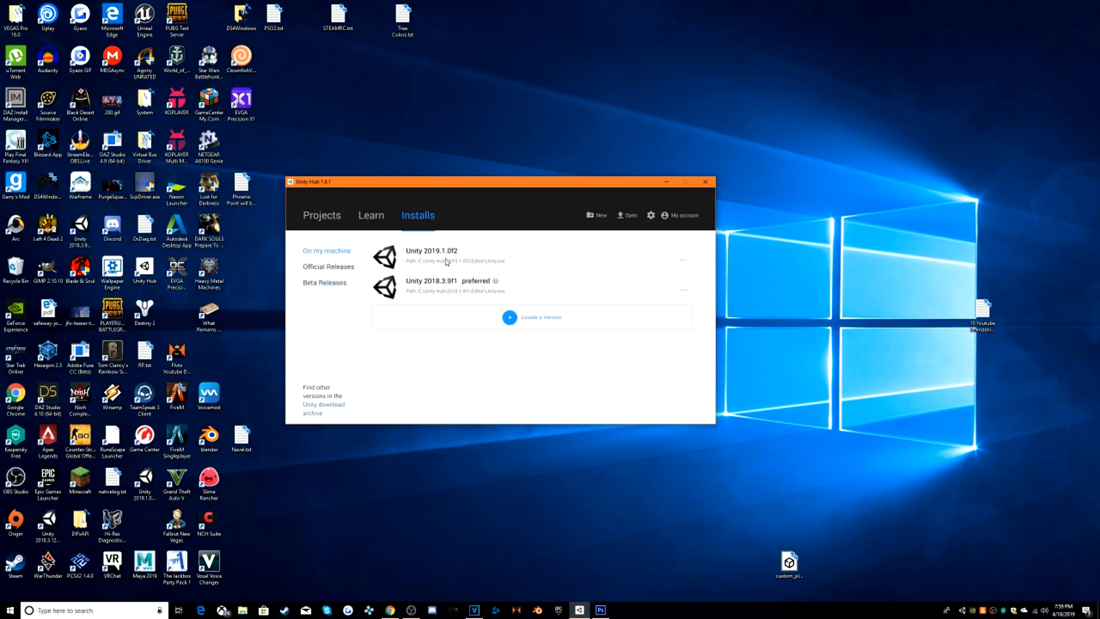
click(683, 260)
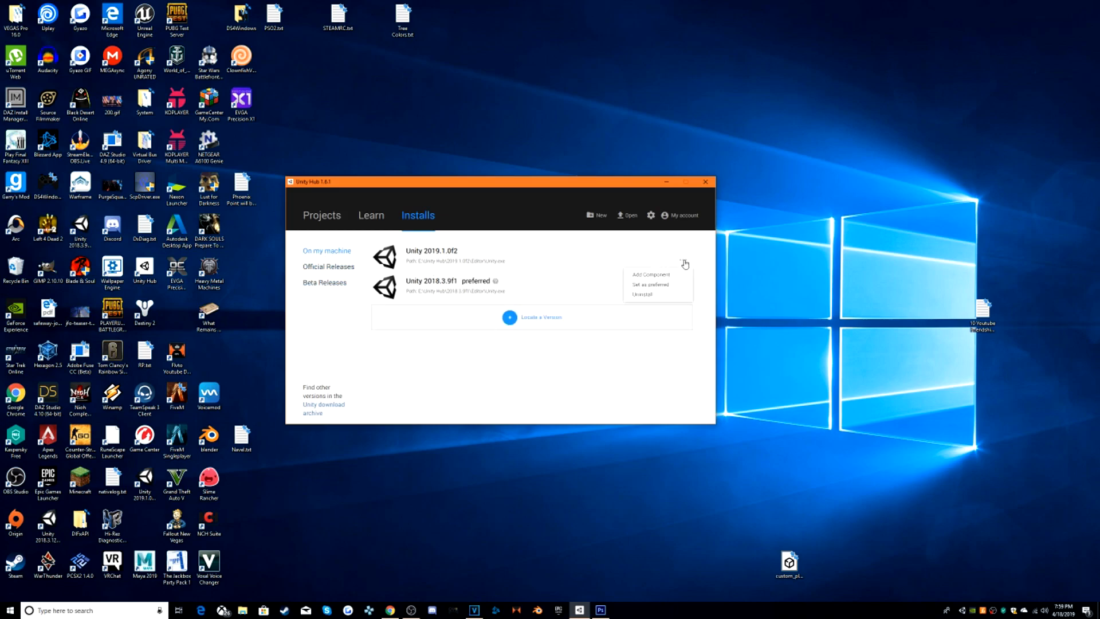
mouse_move(654, 284)
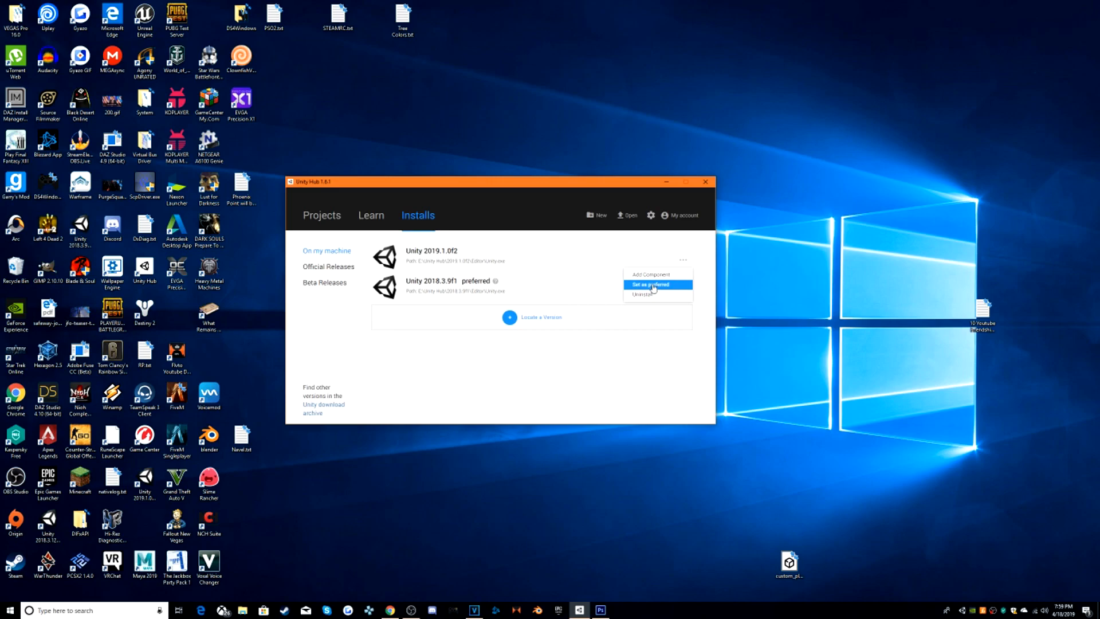
click(650, 284)
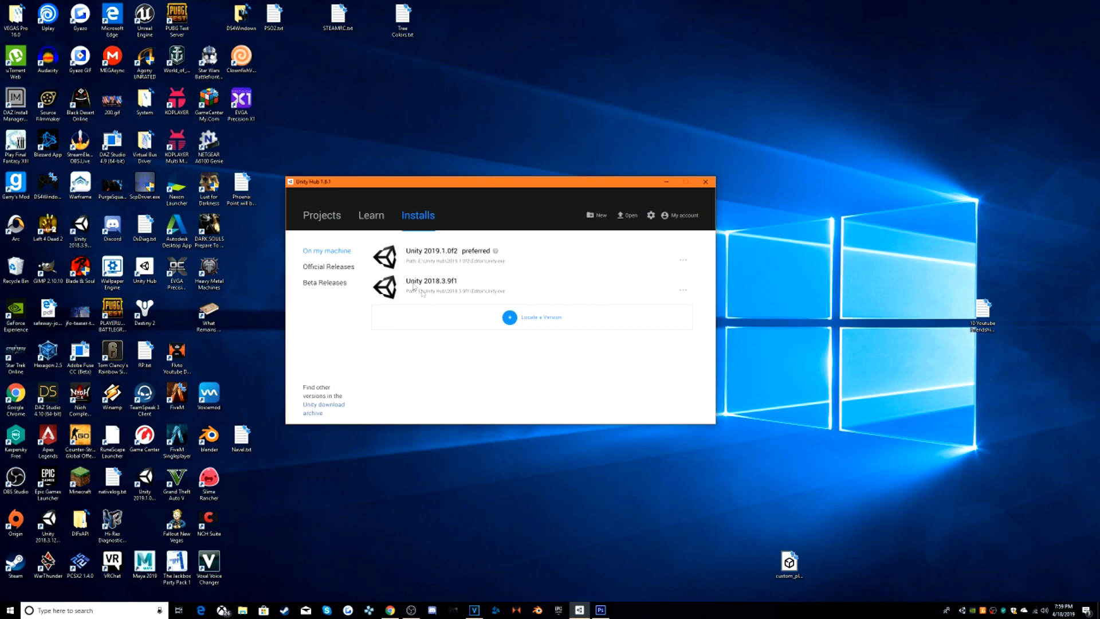
click(321, 215)
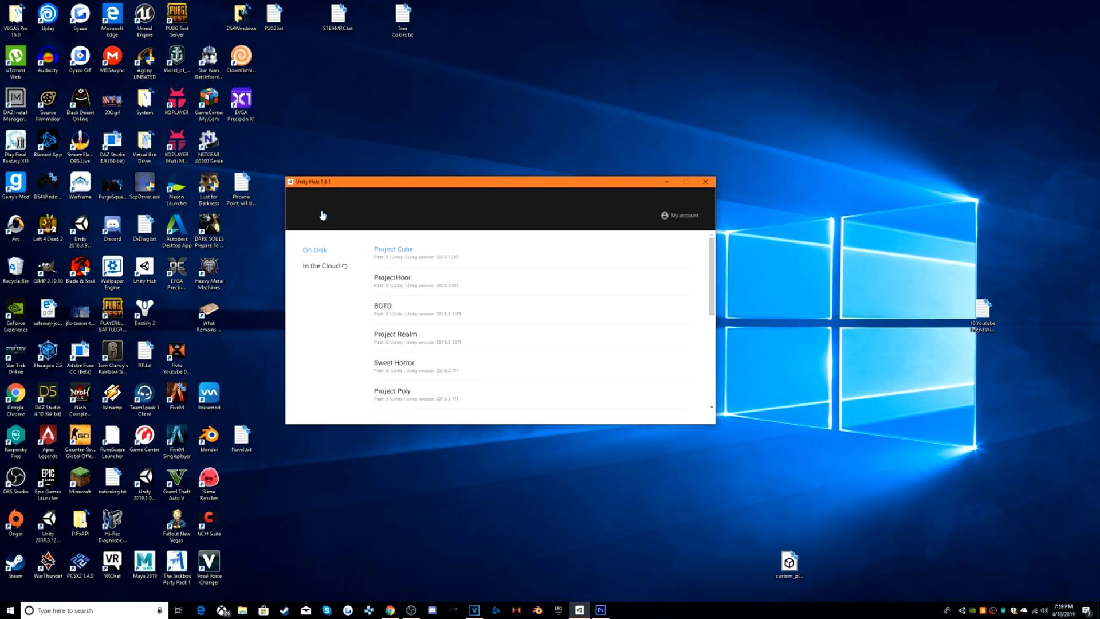
click(417, 215)
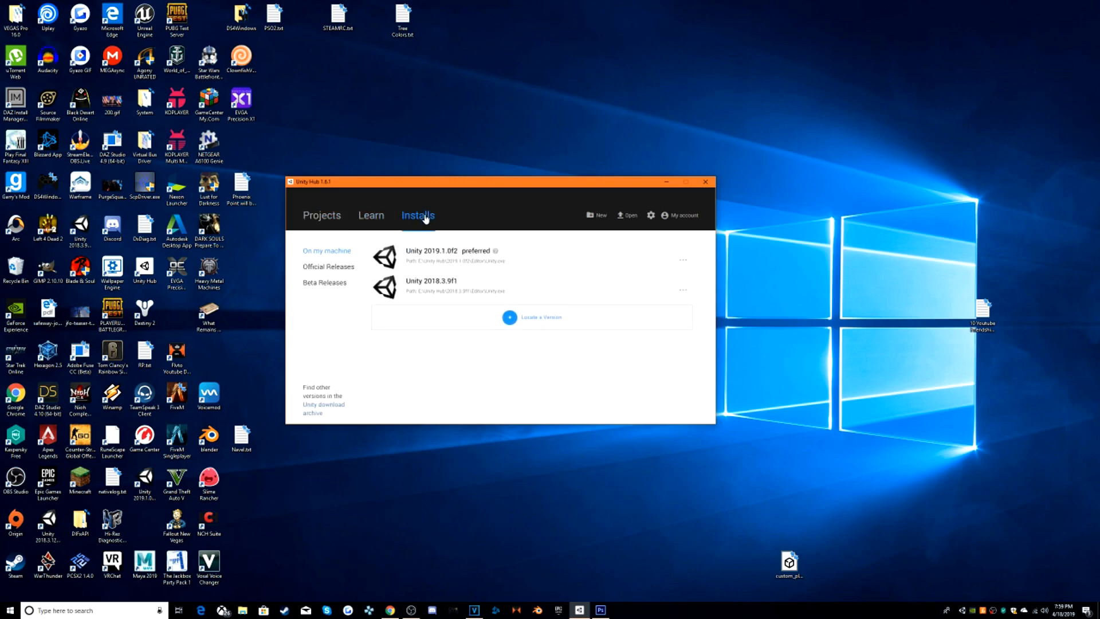
mouse_move(603, 223)
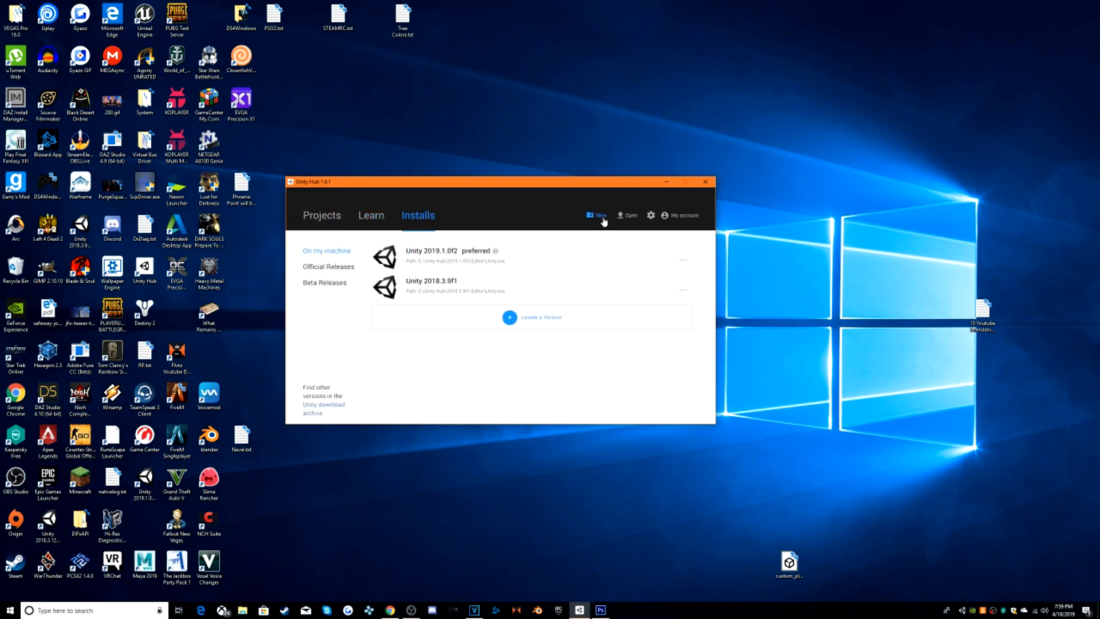
Create a new 3D project named '2019' on the preferred Unity 2019.1.0f2
click(595, 216)
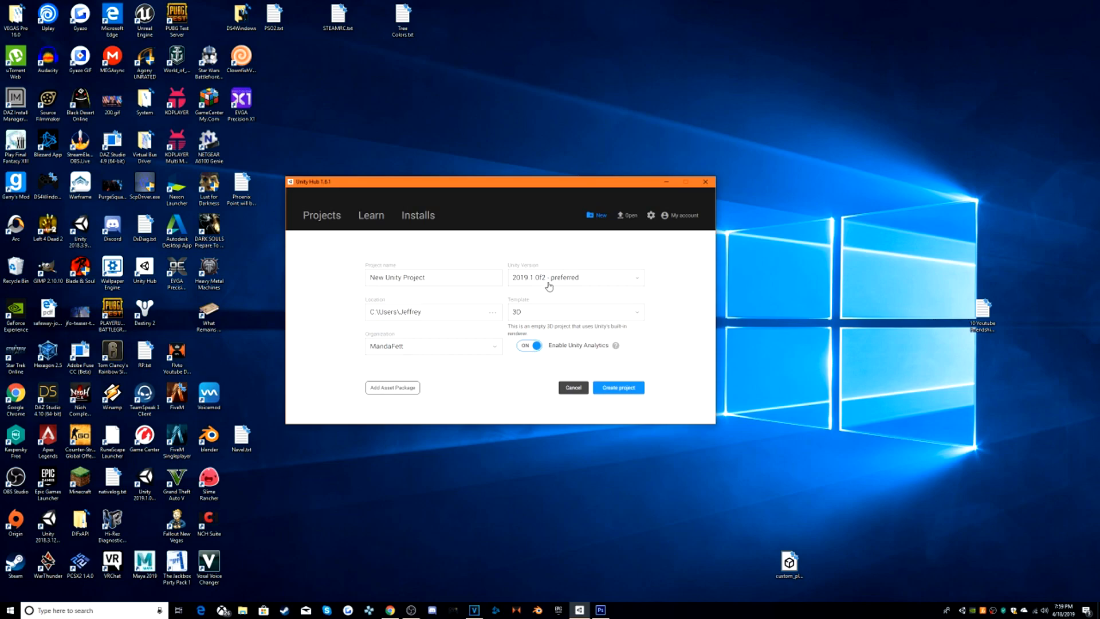
click(576, 277)
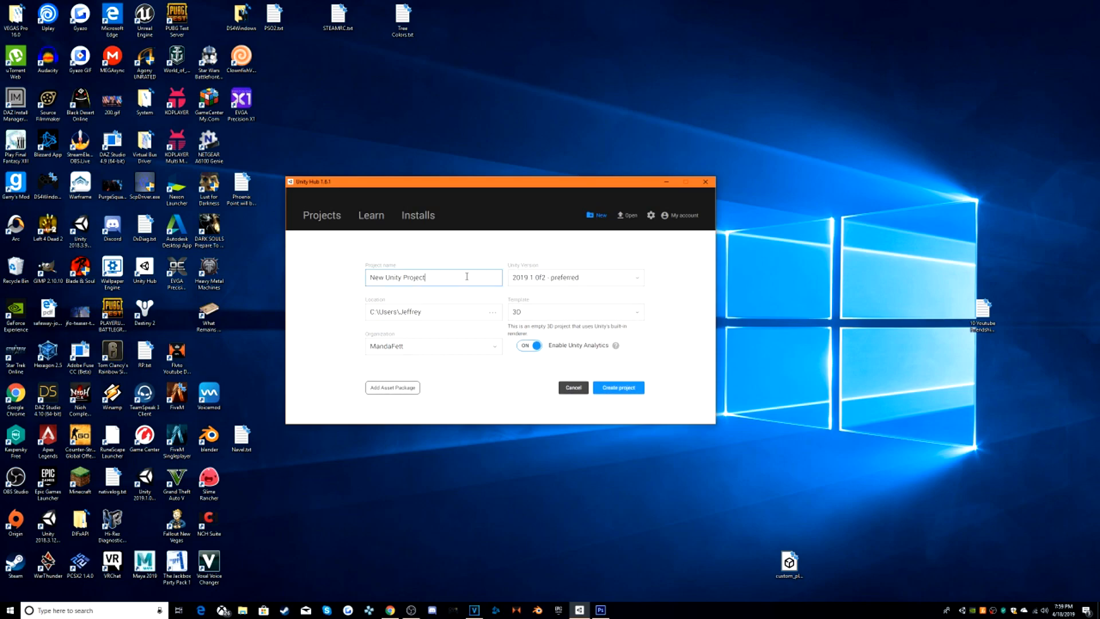
triple_click(397, 277)
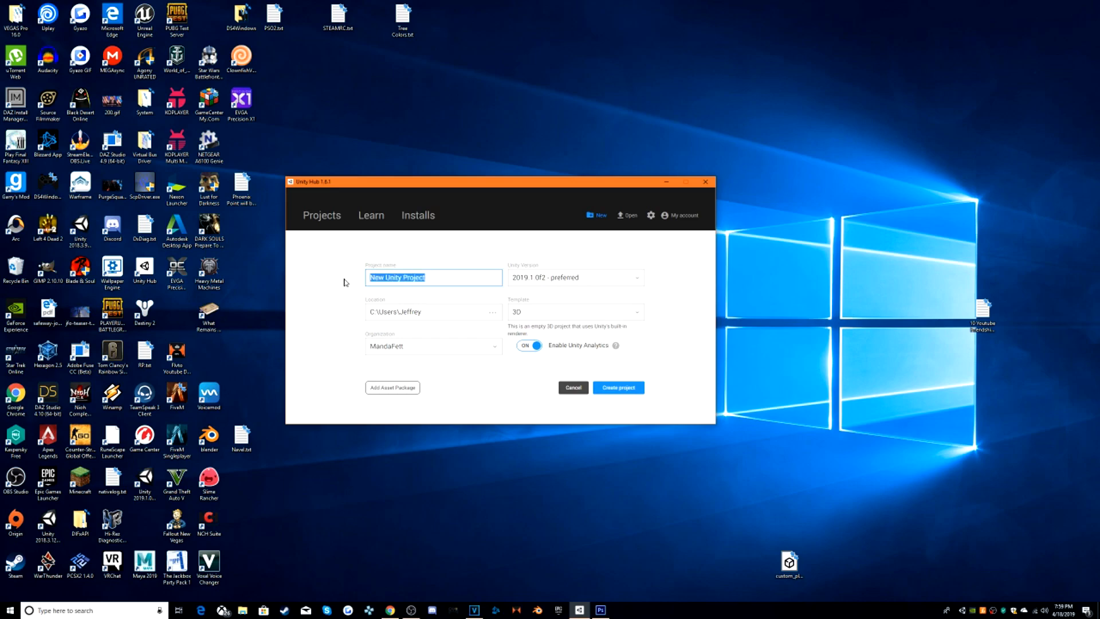
text(2019)
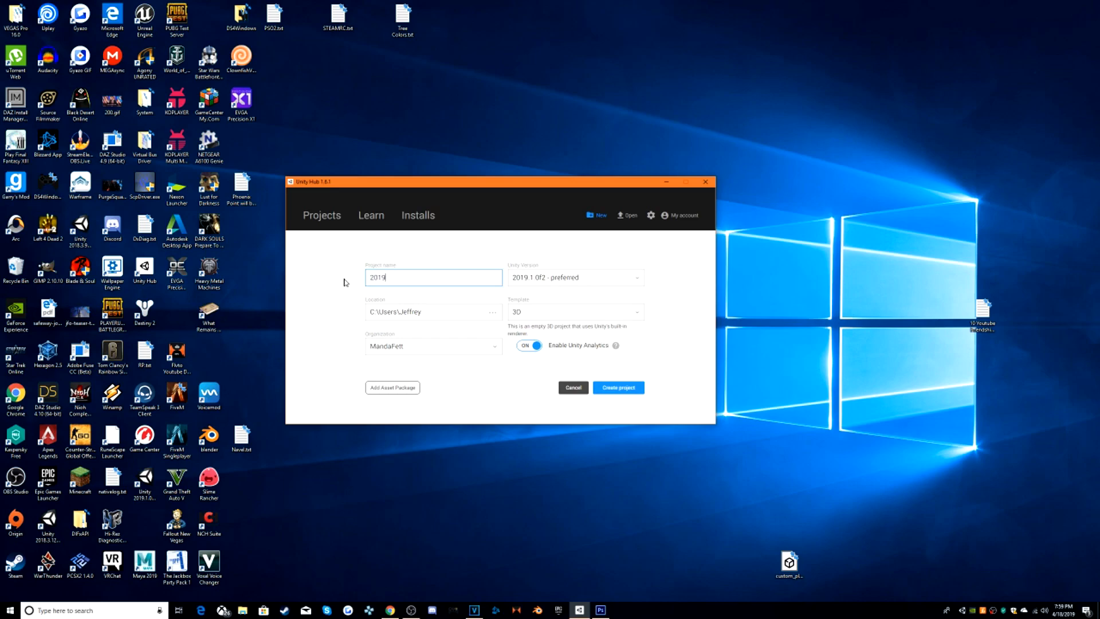
click(491, 312)
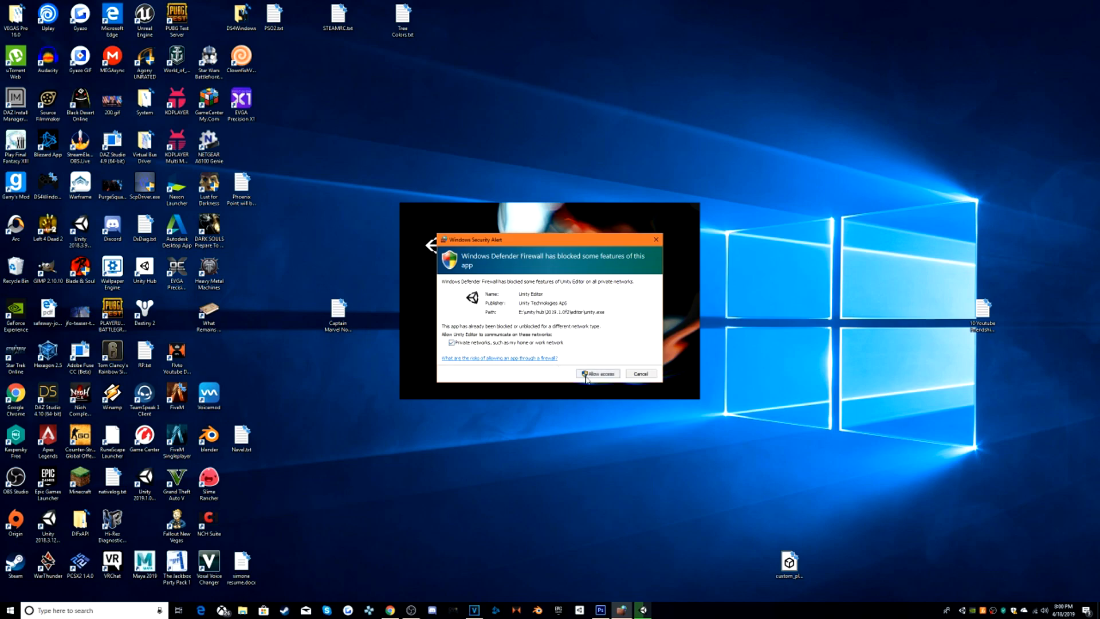
Allow Unity Editor access on private networks in the Windows Security Alert
click(599, 374)
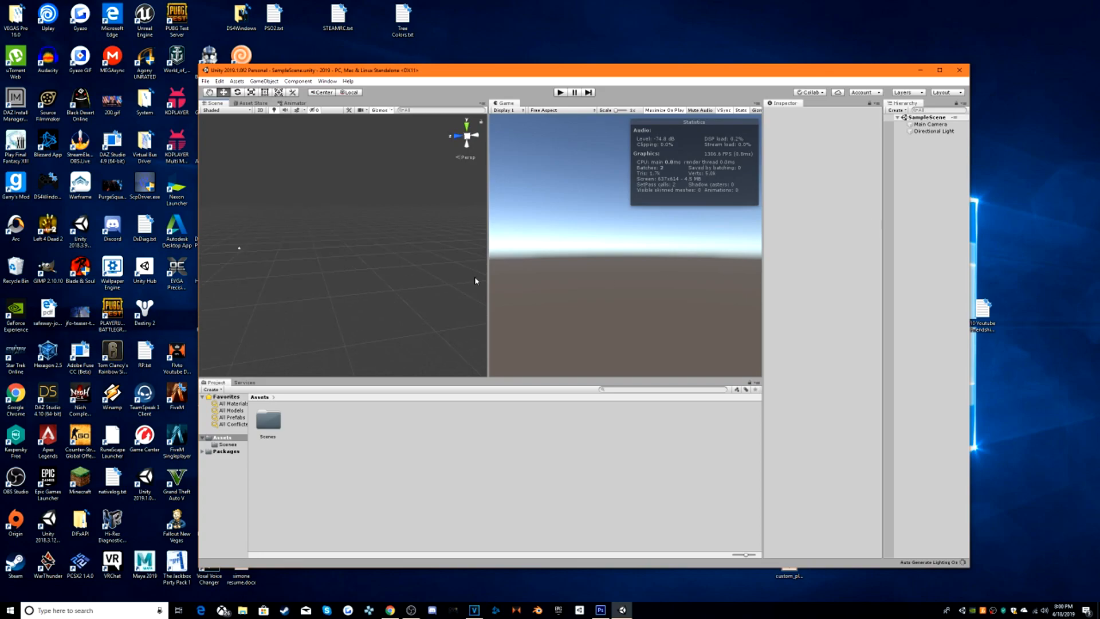
mouse_move(519, 225)
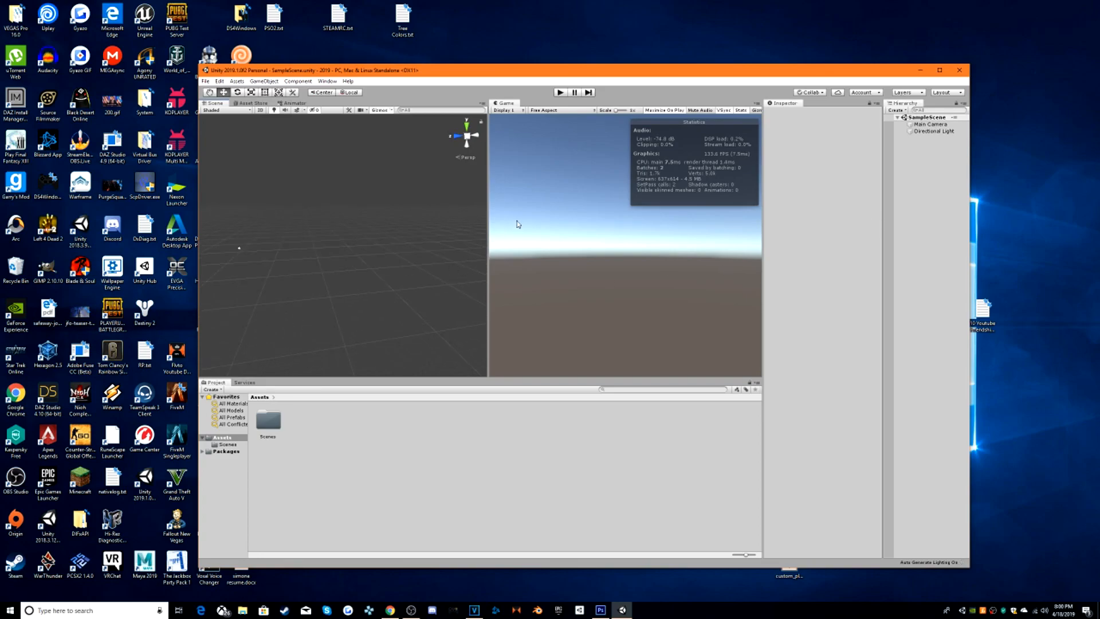